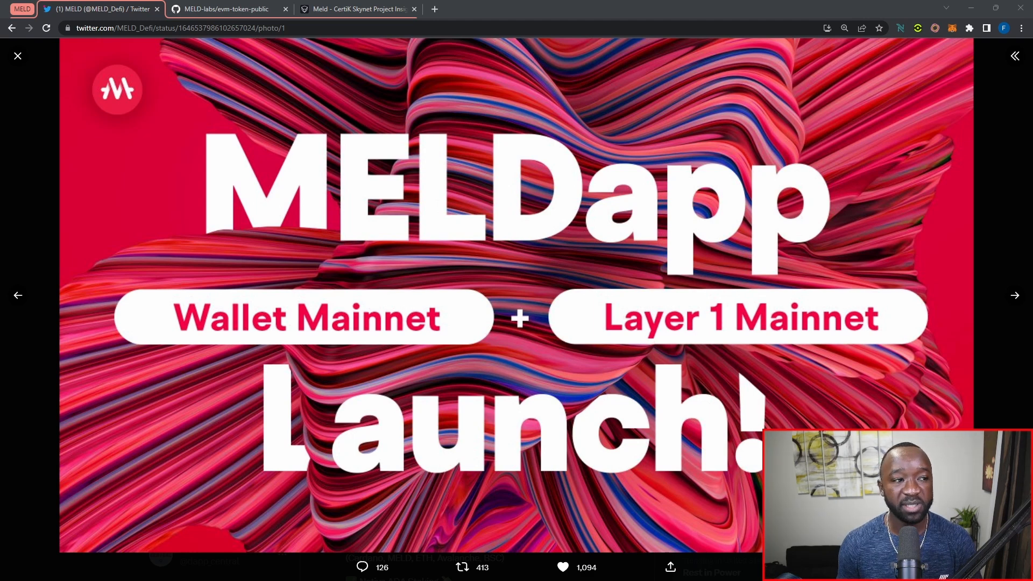
{"action": "mouse_move", "coordinate": [131, 115]}
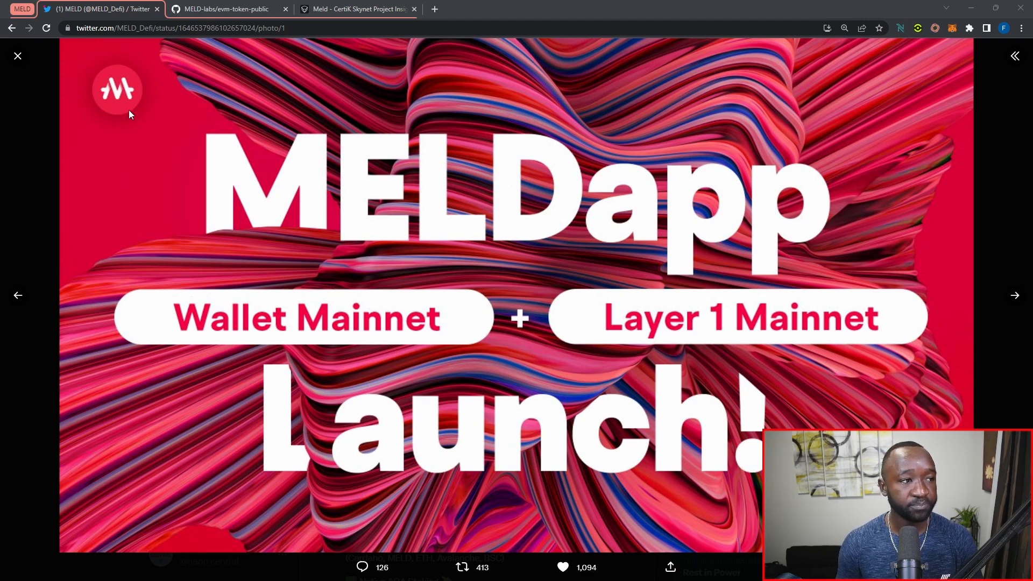
- Switch from the MELDapp Twitter launch photo to the MELD-labs/evm-token-public GitHub tab
{"action": "left_click", "coordinate": [229, 9]}
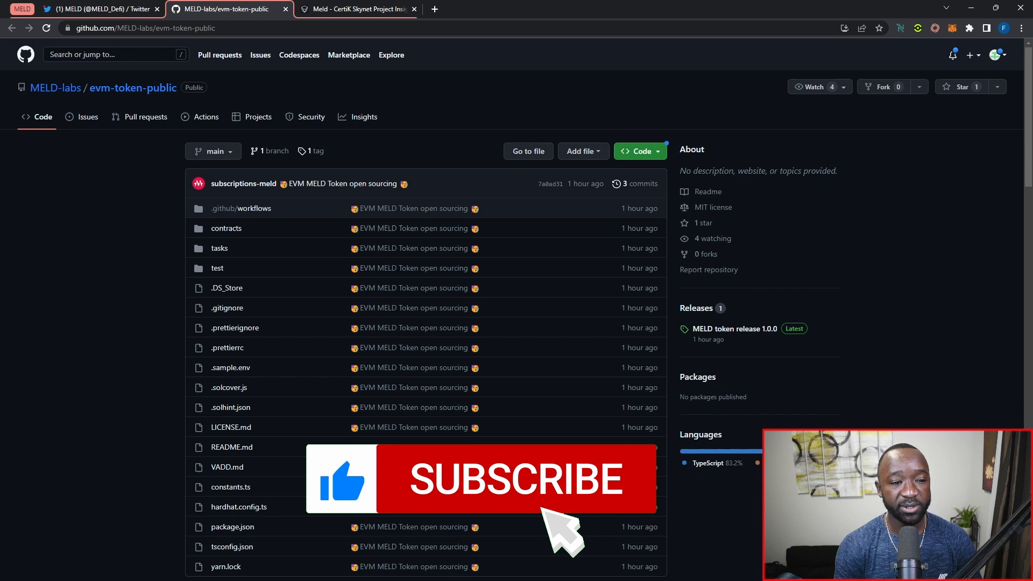
- Scroll through the first half of the evm-token-public README
{"action": "left_click", "coordinate": [516, 479]}
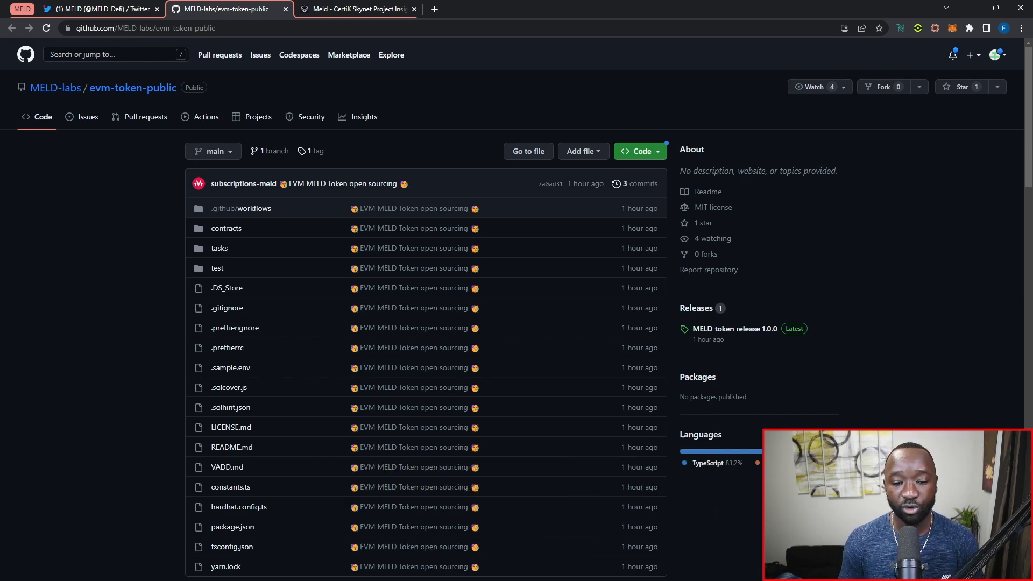
{"action": "scroll", "scroll_direction": "down", "scroll_amount": 3}
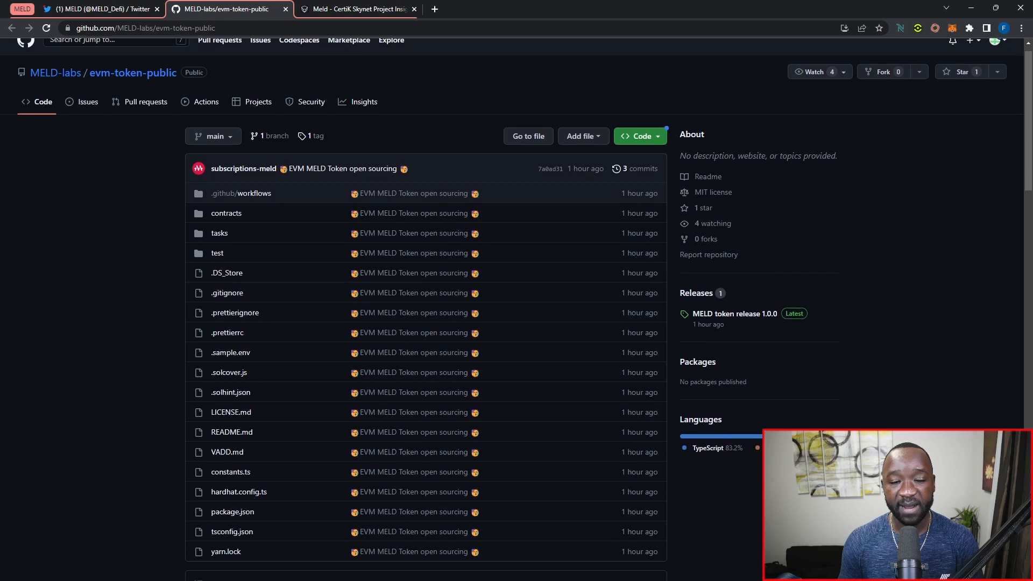
{"action": "scroll", "scroll_direction": "down", "scroll_amount": 3}
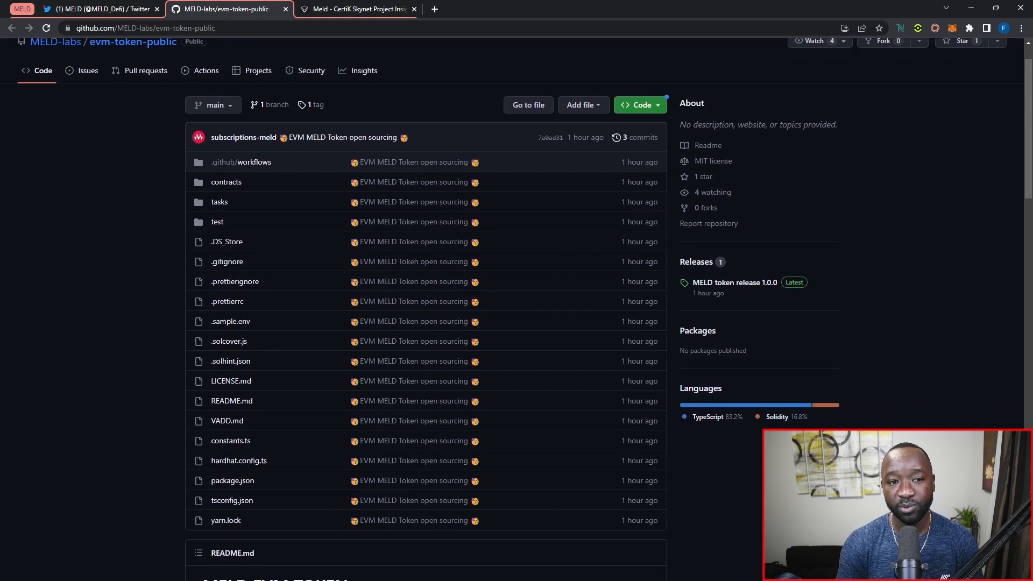
{"action": "scroll", "scroll_direction": "down", "scroll_amount": 3}
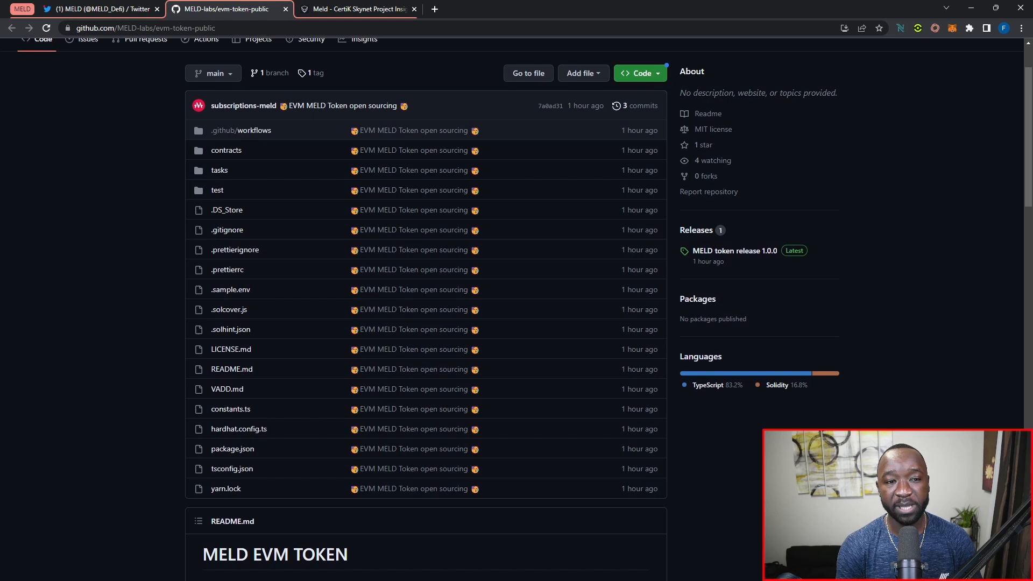
{"action": "scroll", "scroll_direction": "down", "scroll_amount": 3}
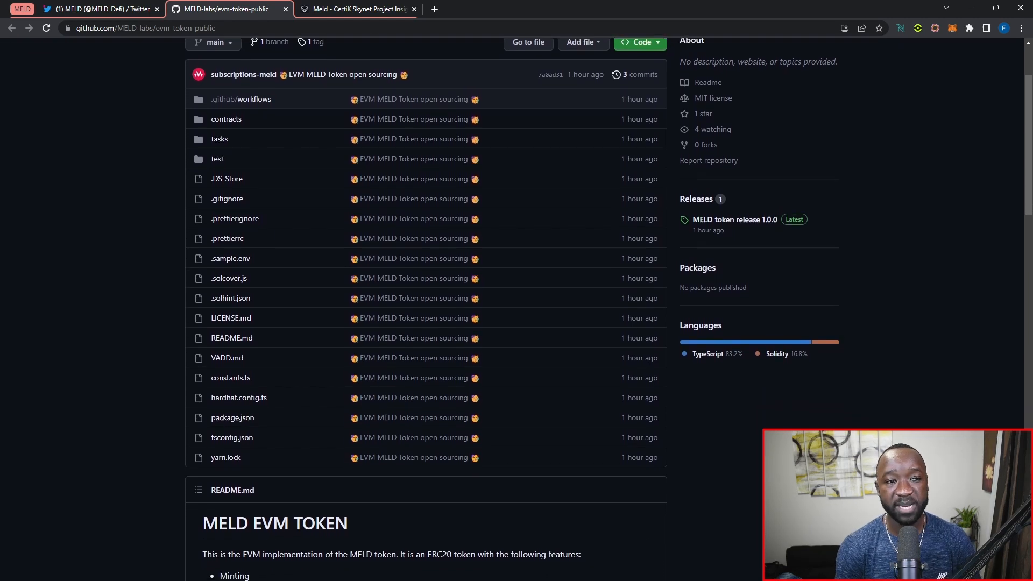
{"action": "scroll", "scroll_direction": "down", "scroll_amount": 3}
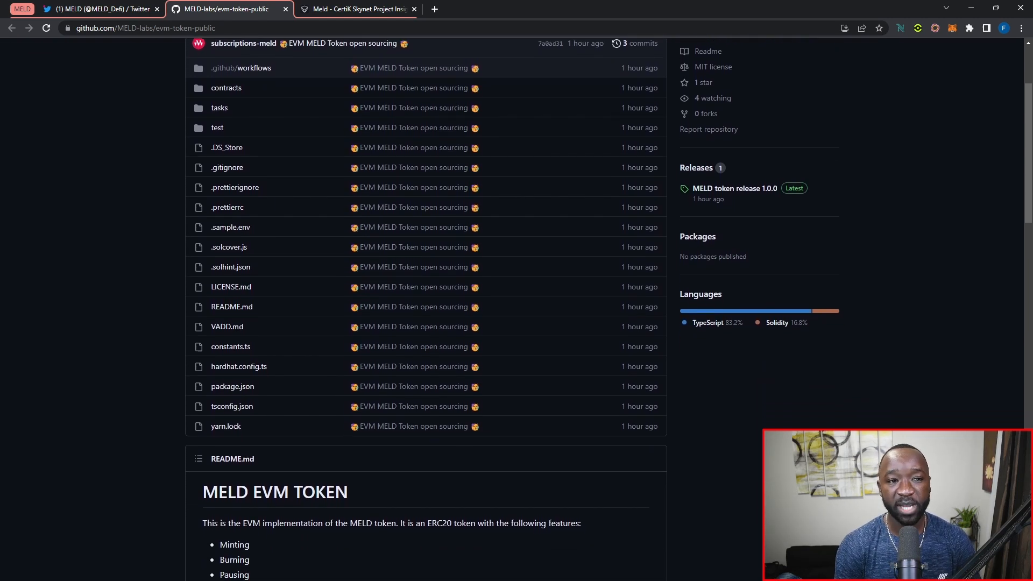
{"action": "scroll", "scroll_direction": "down", "scroll_amount": 3}
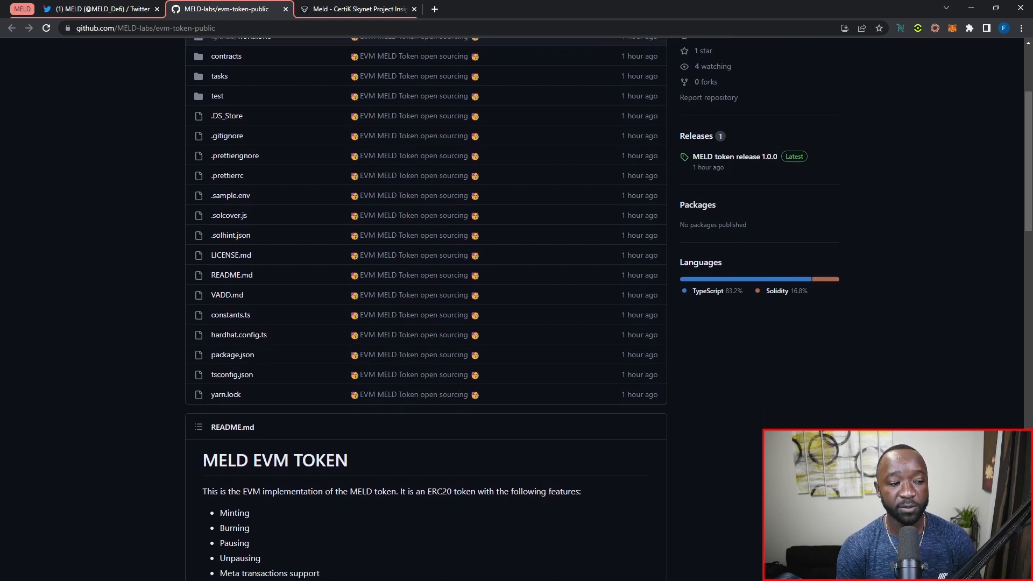
{"action": "scroll", "scroll_direction": "down", "scroll_amount": 3}
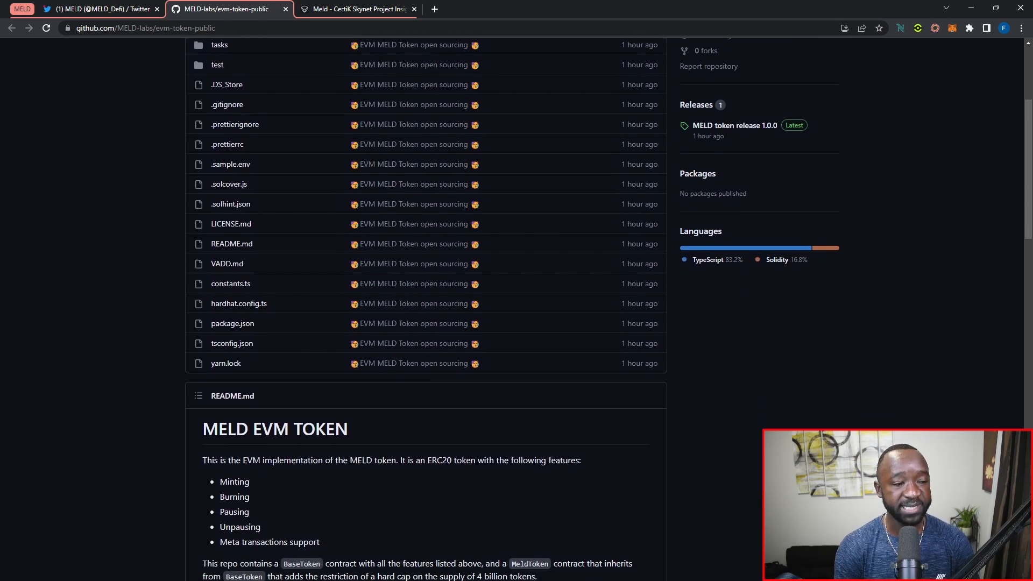
{"action": "scroll", "scroll_direction": "down", "scroll_amount": 3}
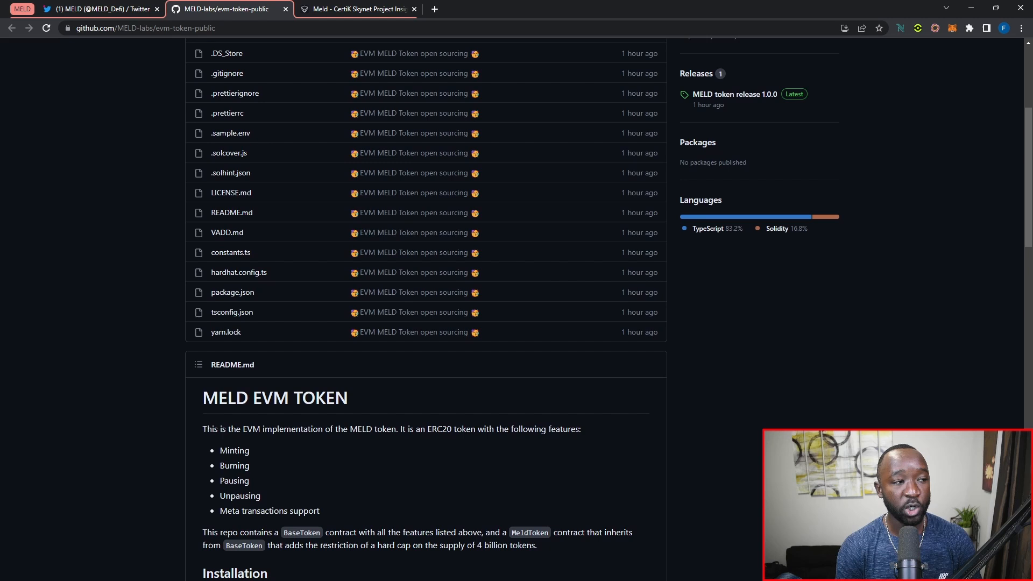
{"action": "scroll", "scroll_direction": "down", "scroll_amount": 3}
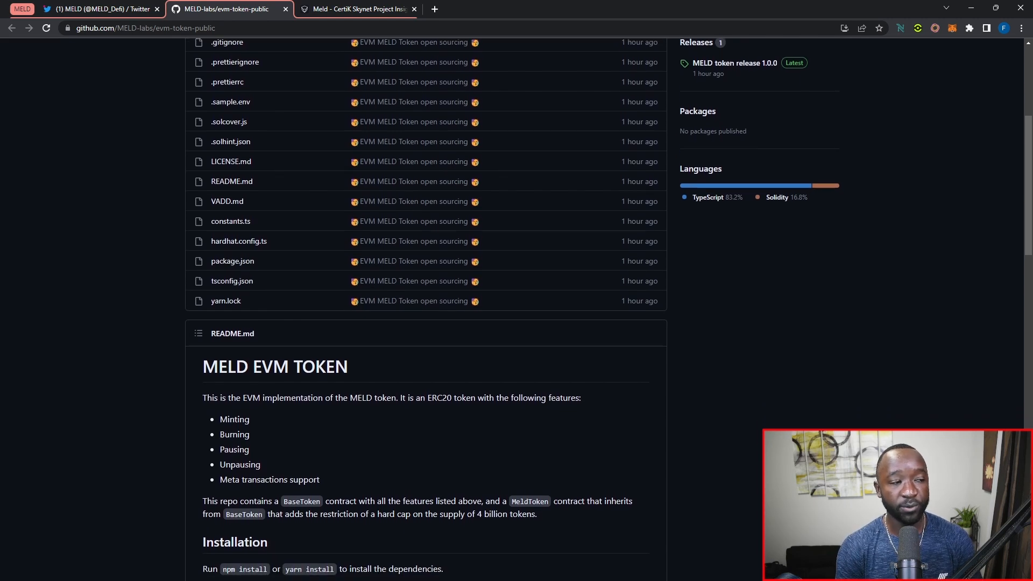
{"action": "scroll", "scroll_direction": "down", "scroll_amount": 3}
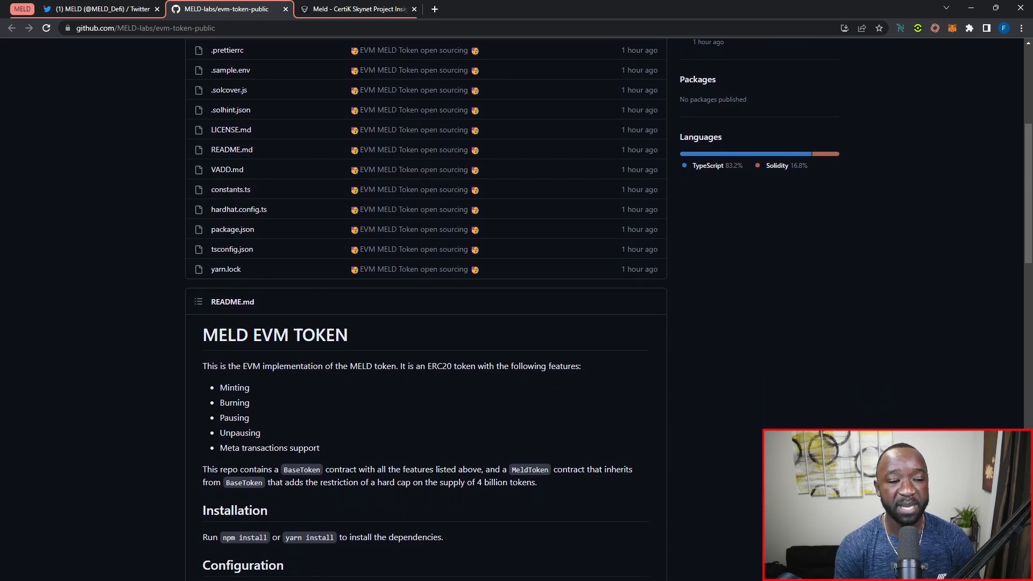
{"action": "scroll", "scroll_direction": "down", "scroll_amount": 3}
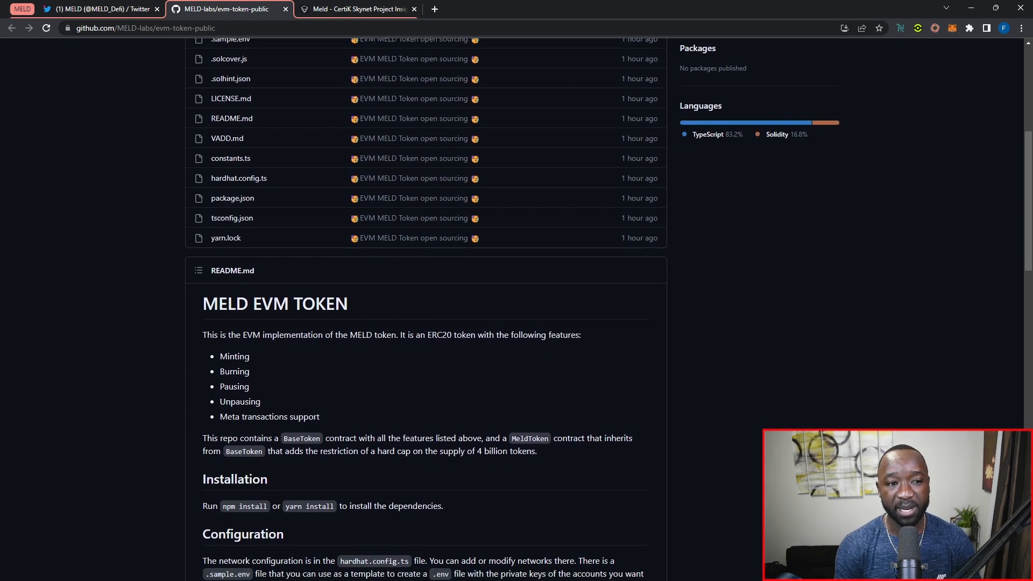
{"action": "scroll", "scroll_direction": "down", "scroll_amount": 3}
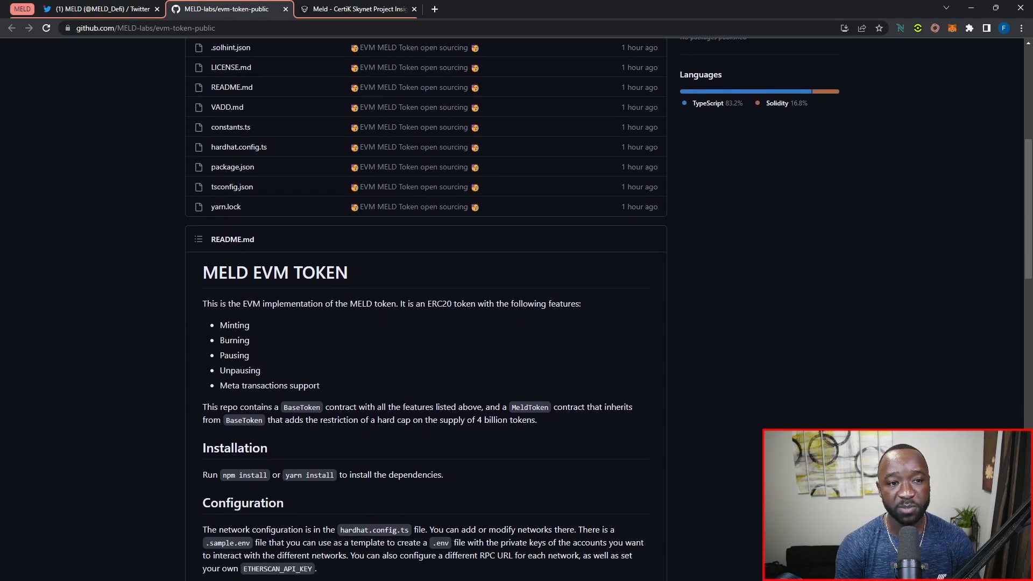
{"action": "scroll", "scroll_direction": "down", "scroll_amount": 3}
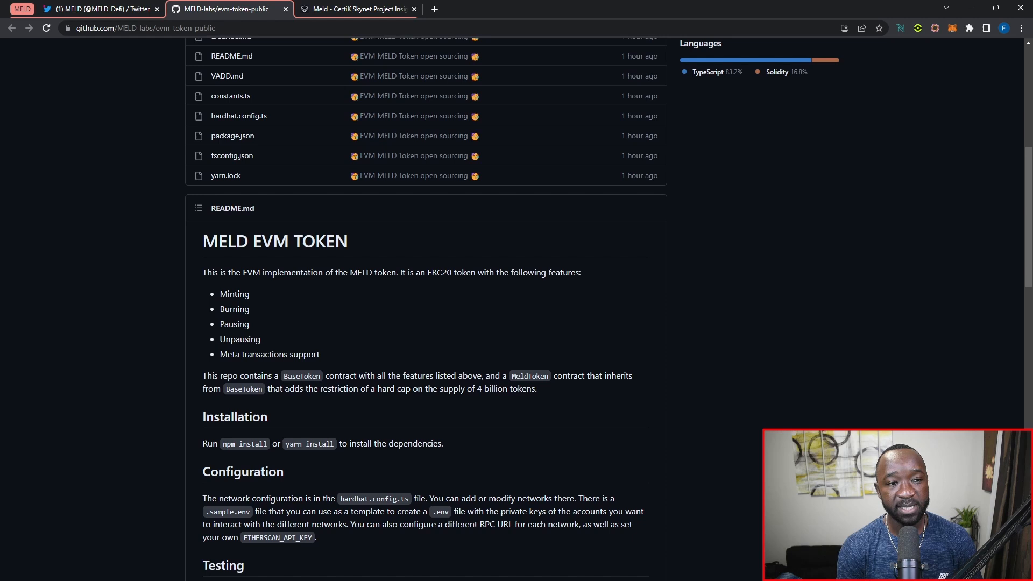
{"action": "scroll", "scroll_direction": "down", "scroll_amount": 3}
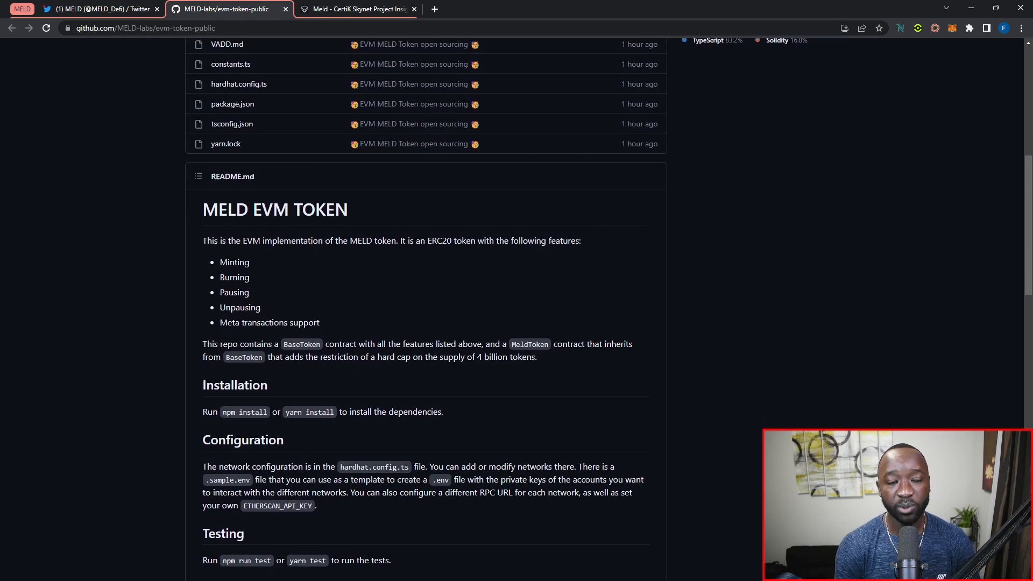
- Read the README's Testing, Deployment and role-management Tasks sections, then switch to MELD's CertiK Skynet page
{"action": "scroll", "scroll_direction": "down", "scroll_amount": 3}
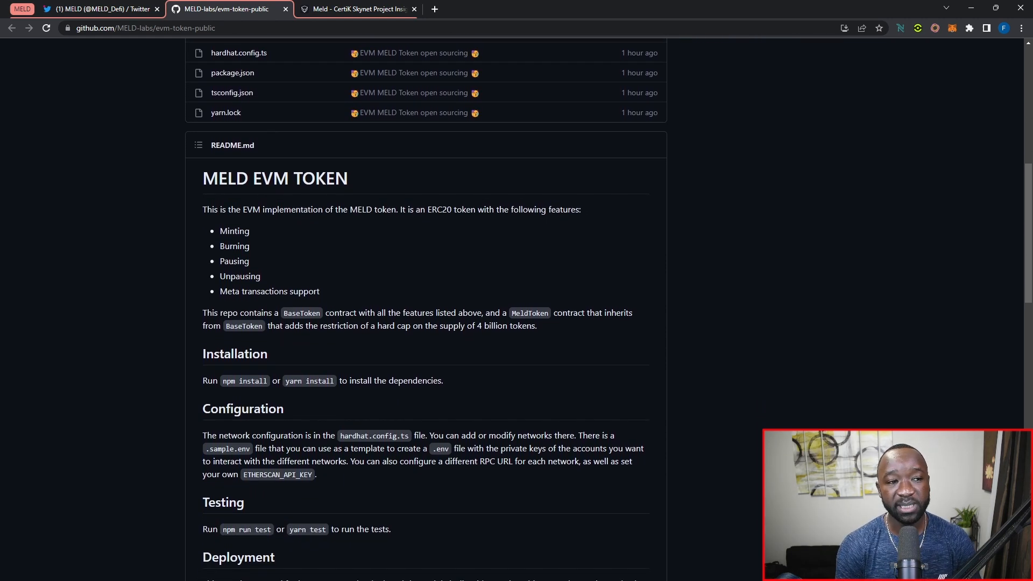
{"action": "scroll", "scroll_direction": "down", "scroll_amount": 3}
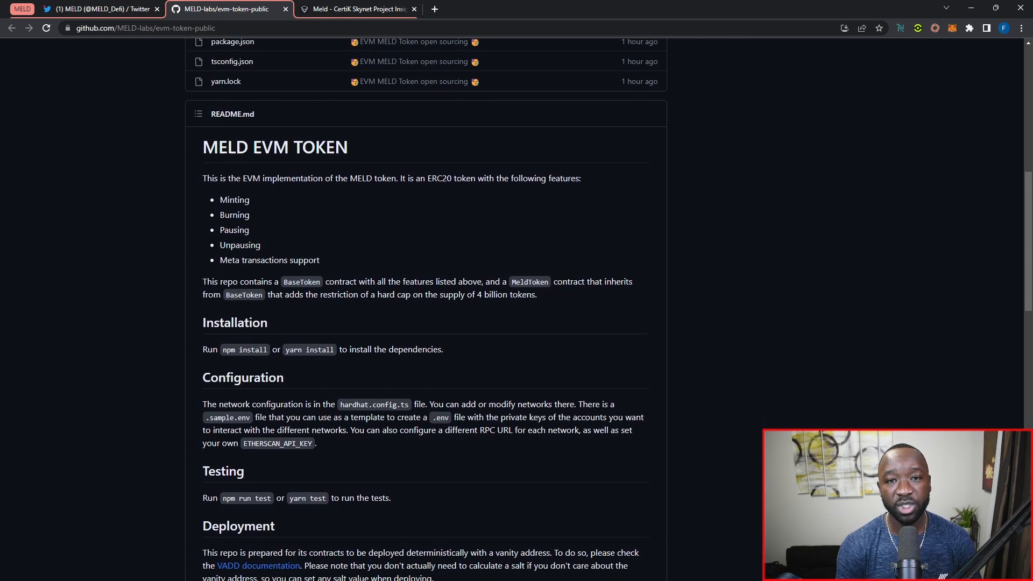
{"action": "scroll", "scroll_direction": "down", "scroll_amount": 3}
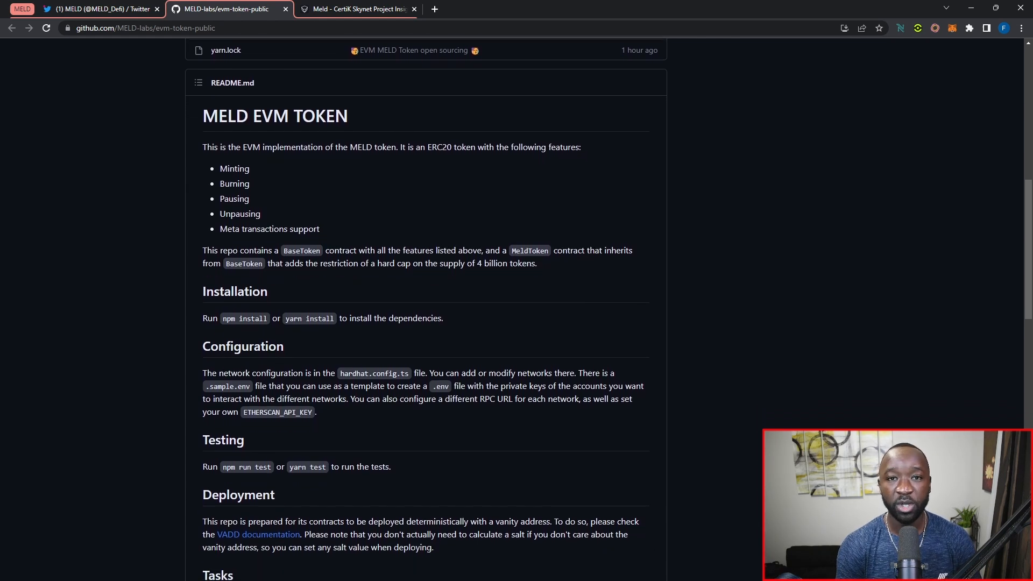
{"action": "scroll", "scroll_direction": "down", "scroll_amount": 3}
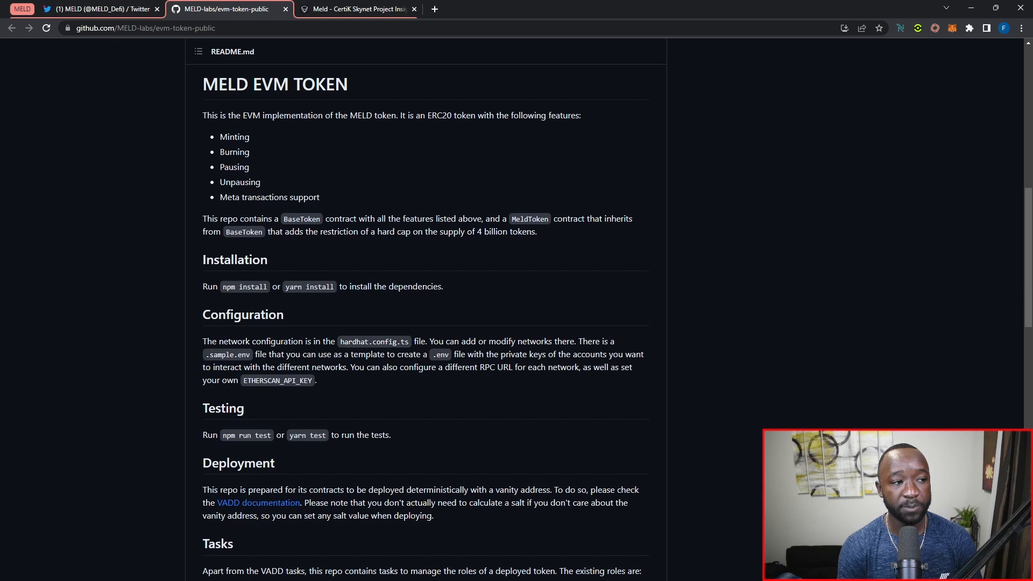
{"action": "scroll", "scroll_direction": "down", "scroll_amount": 3}
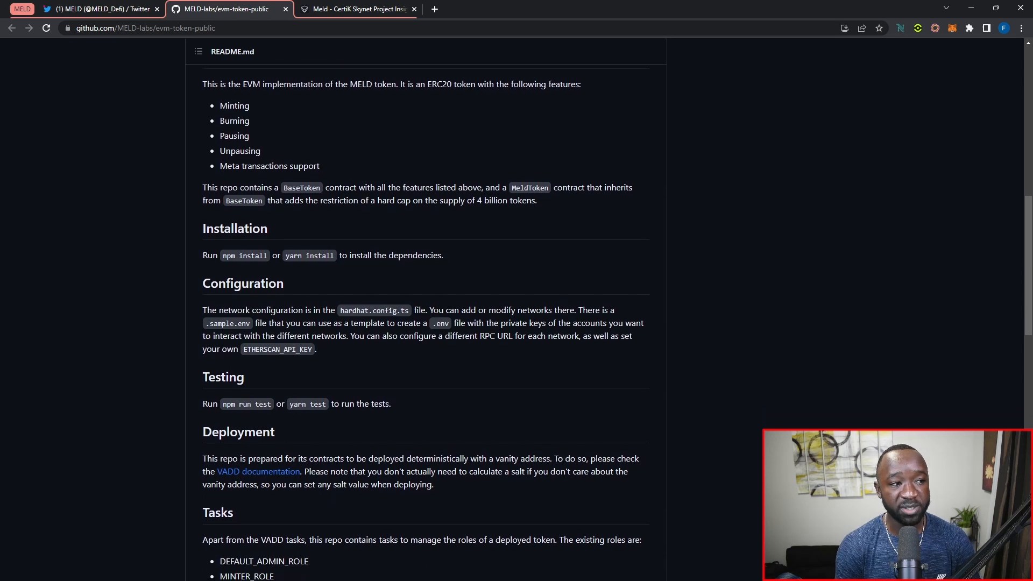
{"action": "scroll", "scroll_direction": "down", "scroll_amount": 3}
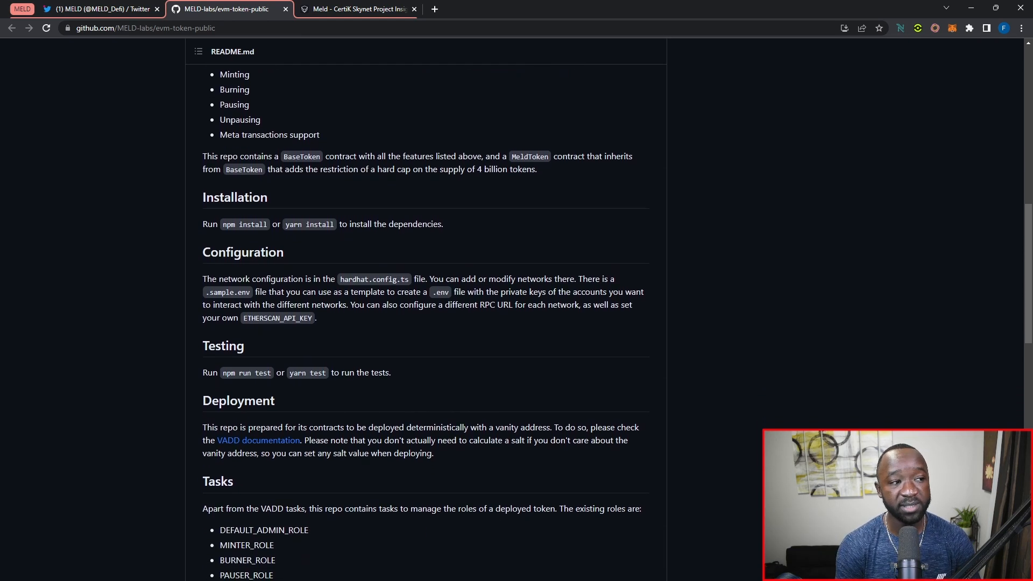
{"action": "scroll", "scroll_direction": "down", "scroll_amount": 3}
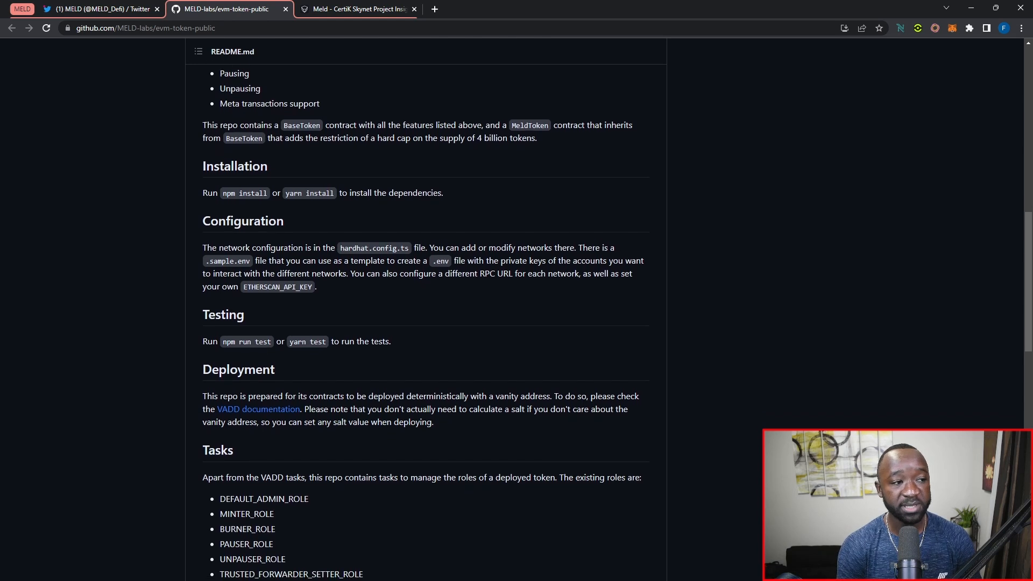
{"action": "scroll", "scroll_direction": "down", "scroll_amount": 3}
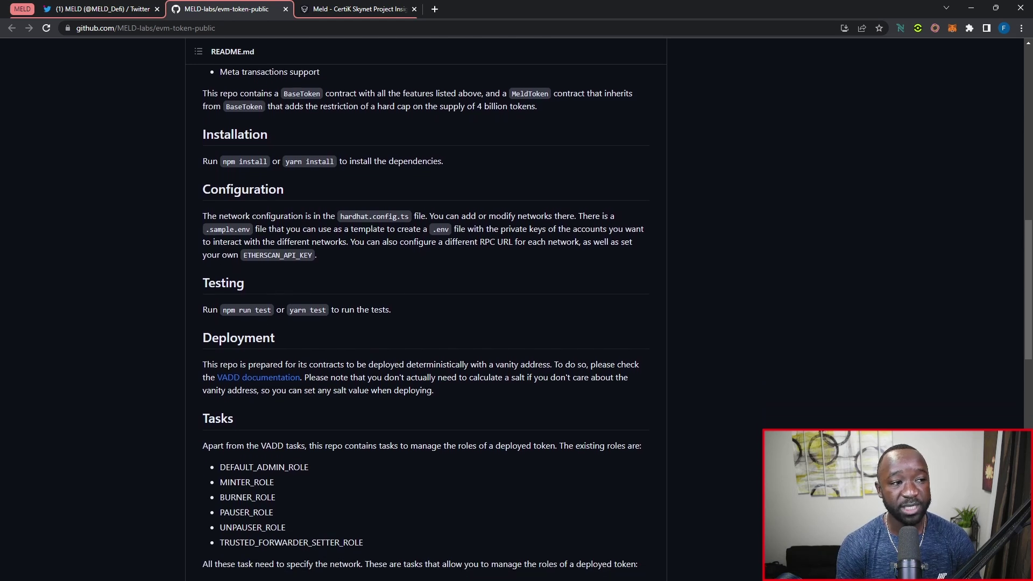
{"action": "scroll", "scroll_direction": "down", "scroll_amount": 3}
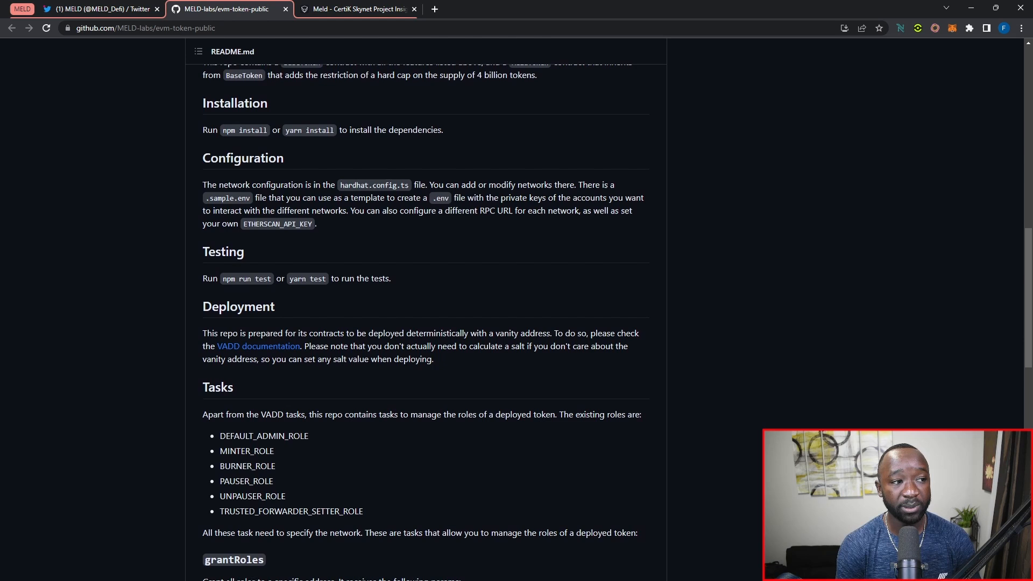
{"action": "scroll", "scroll_direction": "down", "scroll_amount": 3}
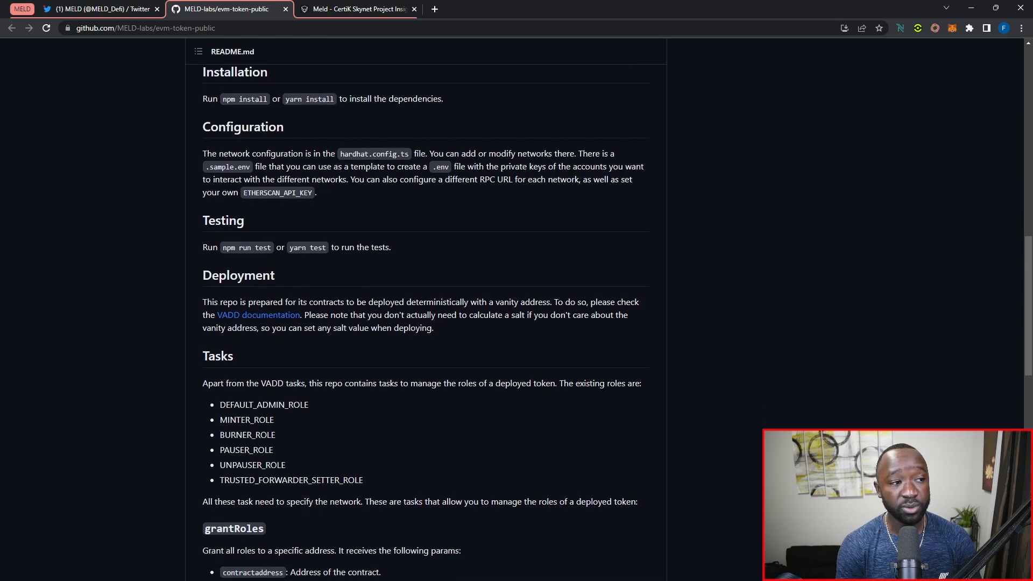
{"action": "scroll", "scroll_direction": "down", "scroll_amount": 3}
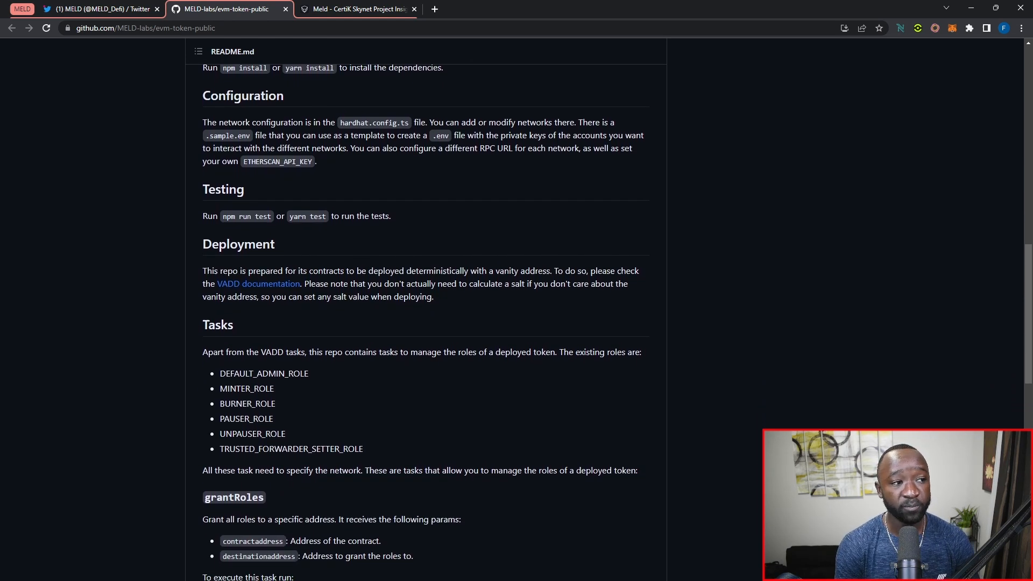
{"action": "scroll", "scroll_direction": "down", "scroll_amount": 3}
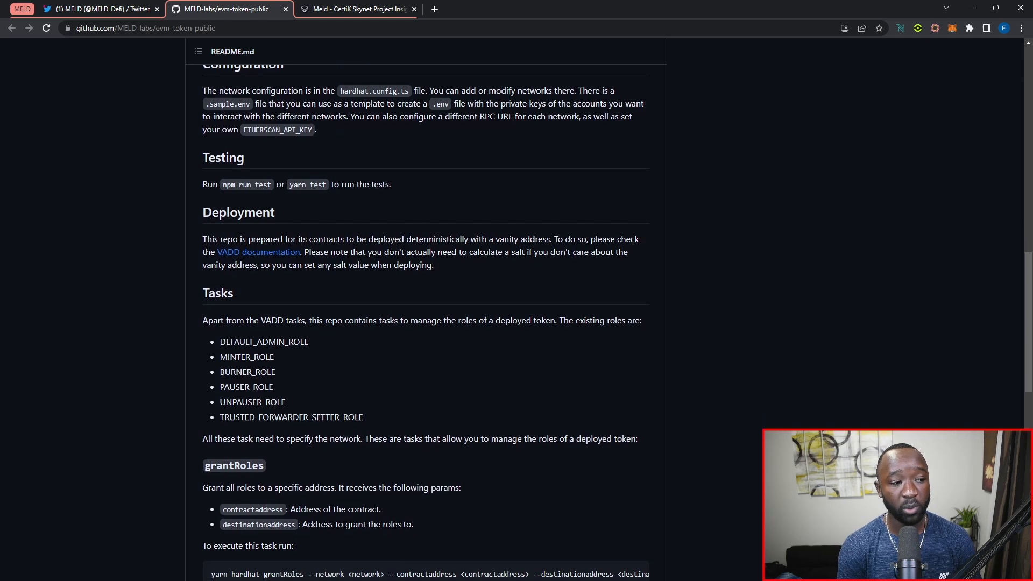
{"action": "scroll", "scroll_direction": "down", "scroll_amount": 3}
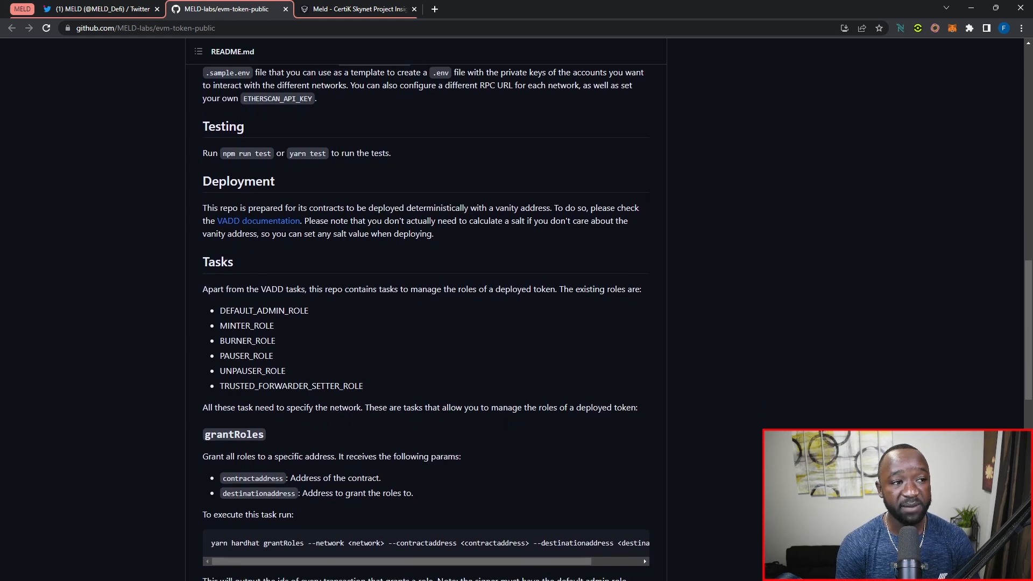
{"action": "scroll", "scroll_direction": "down", "scroll_amount": 3}
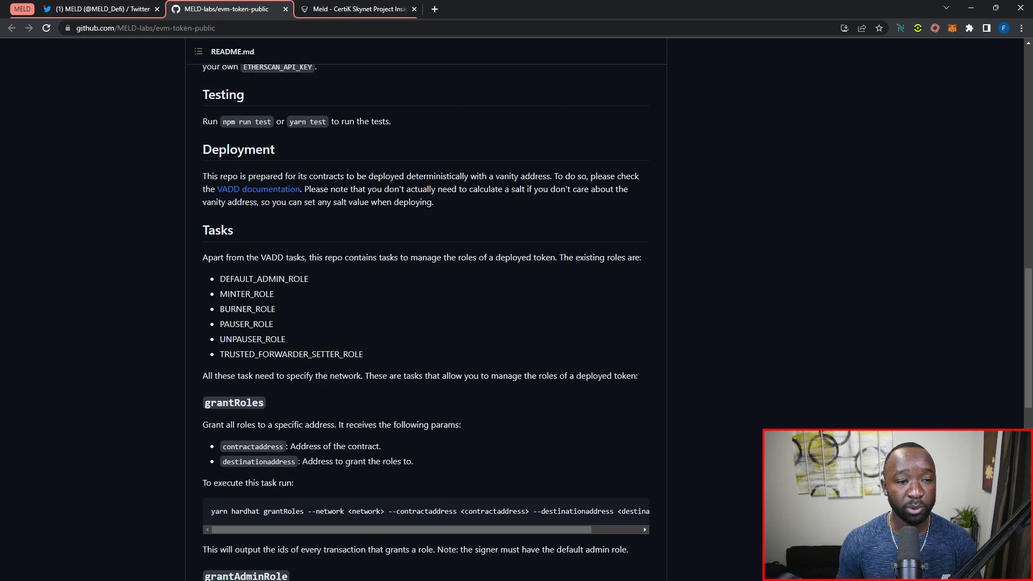
{"action": "scroll", "scroll_direction": "down", "scroll_amount": 3}
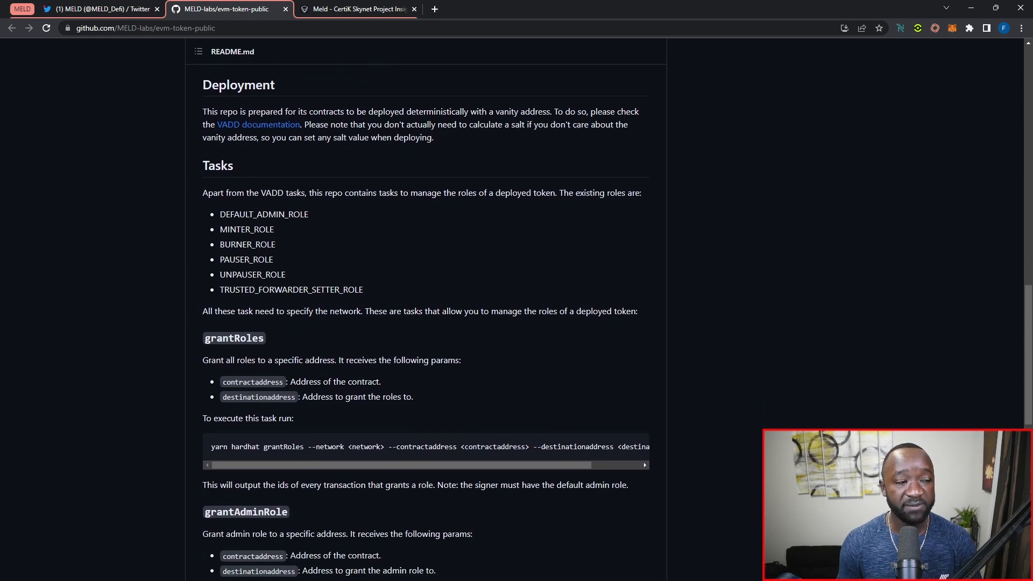
{"action": "left_click", "coordinate": [361, 9]}
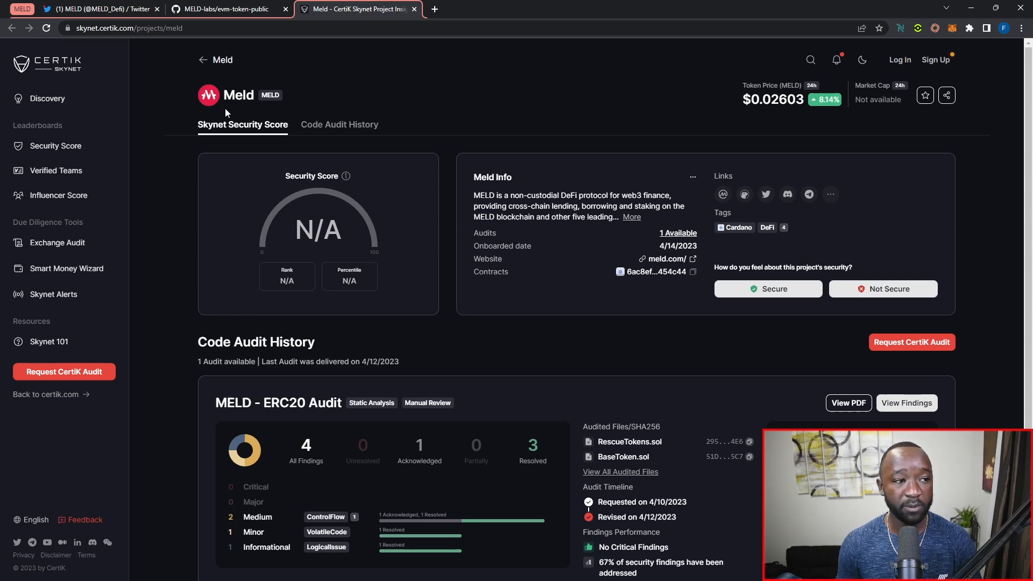
{"action": "mouse_move", "coordinate": [284, 143]}
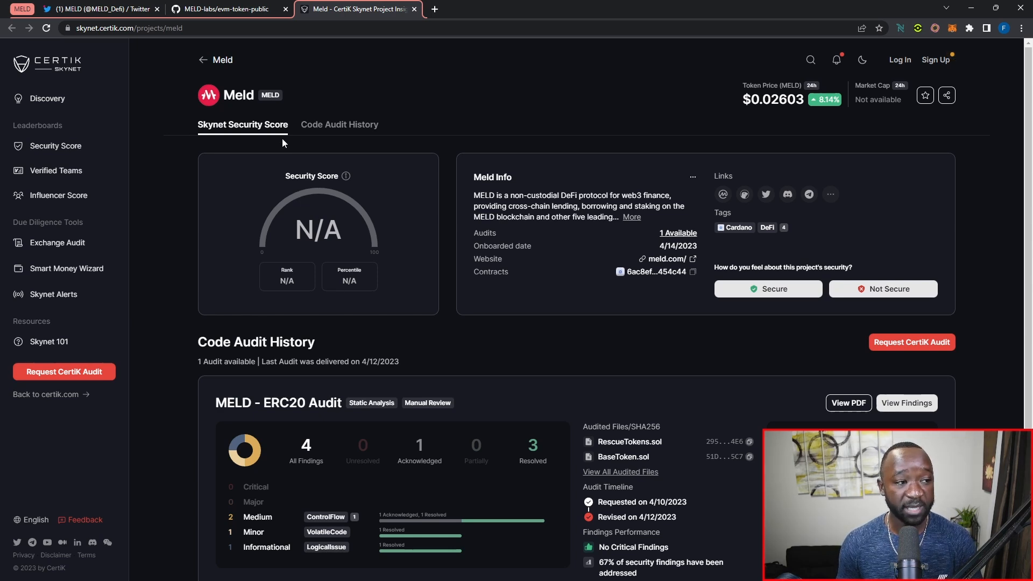
{"action": "mouse_move", "coordinate": [272, 142]}
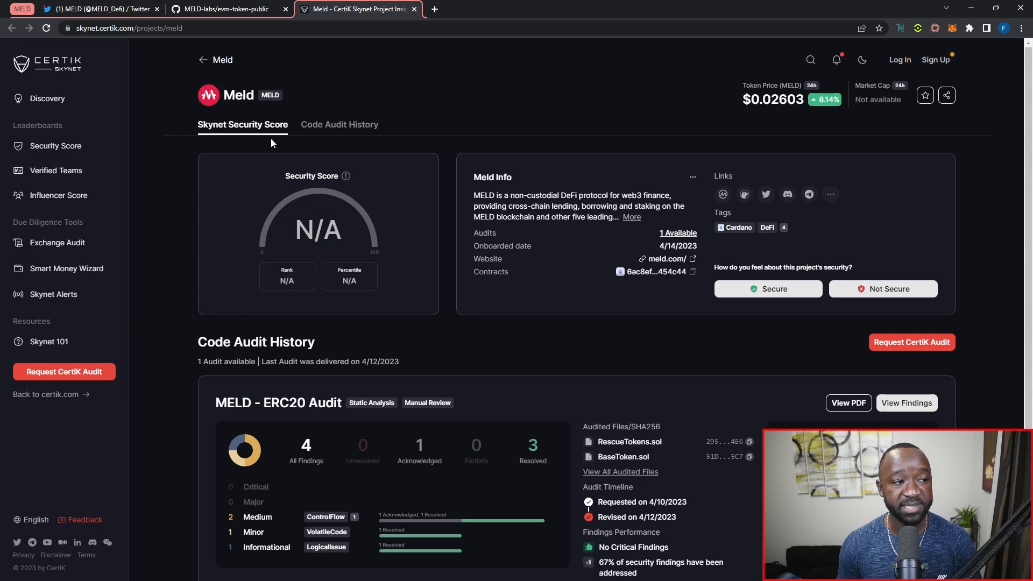
{"action": "mouse_move", "coordinate": [314, 141]}
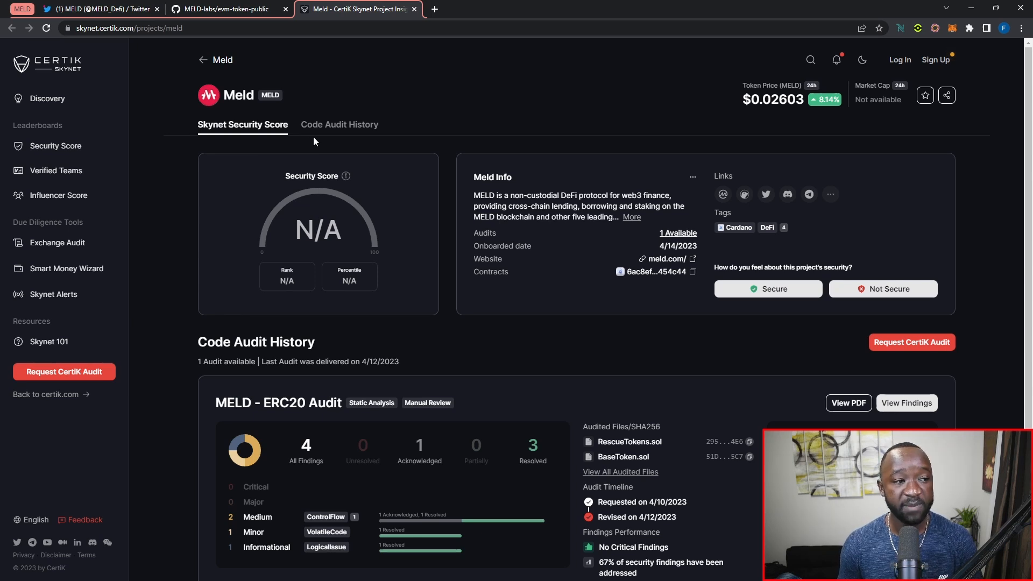
{"action": "mouse_move", "coordinate": [325, 138]}
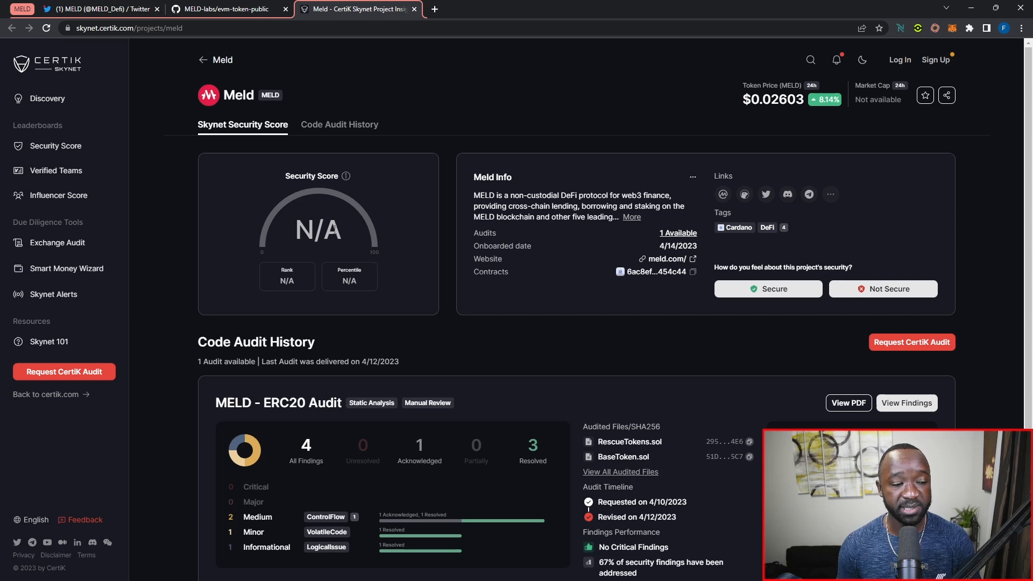
{"action": "mouse_move", "coordinate": [572, 247]}
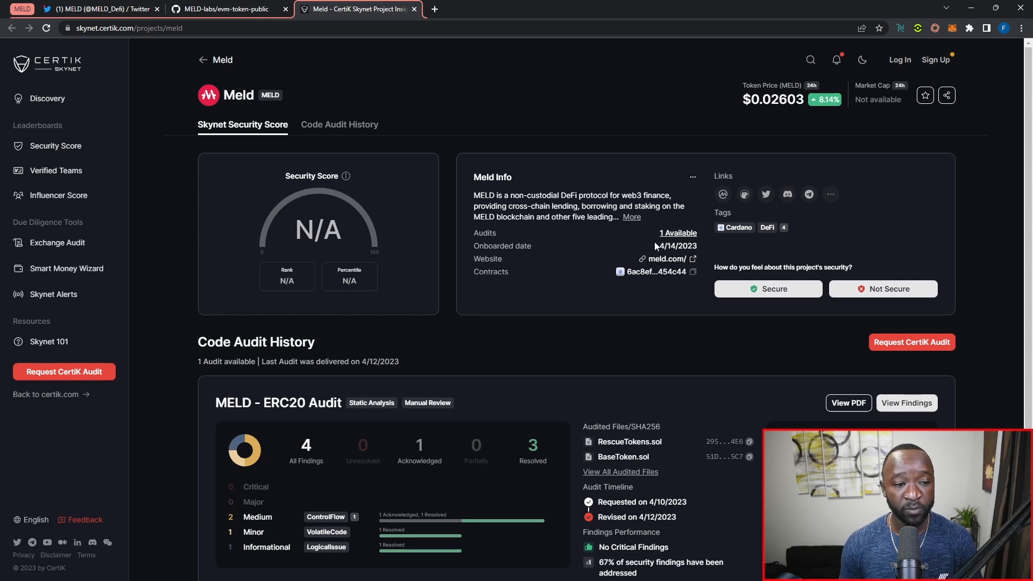
{"action": "mouse_move", "coordinate": [654, 254]}
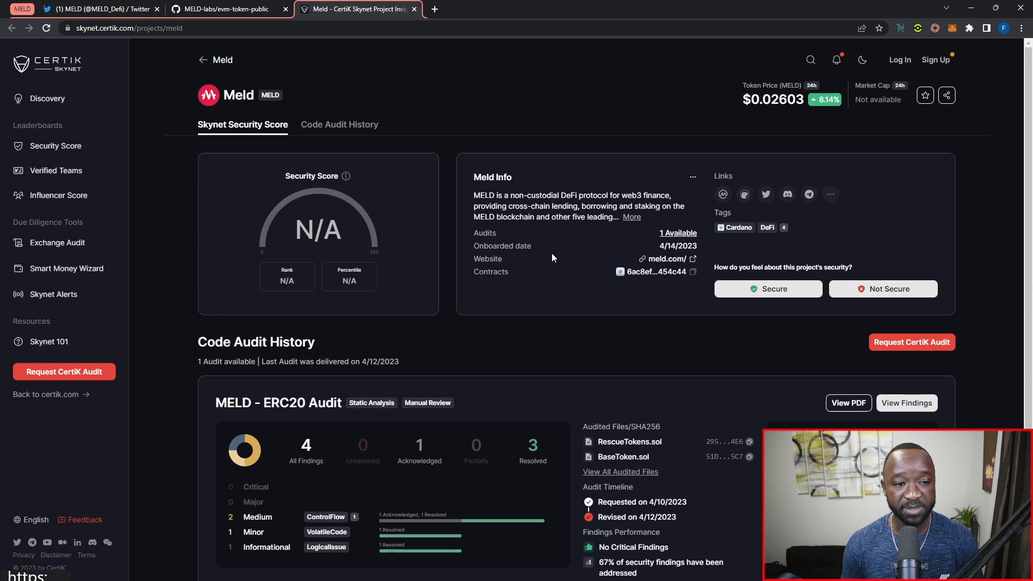
{"action": "scroll", "scroll_direction": "down", "scroll_amount": 3}
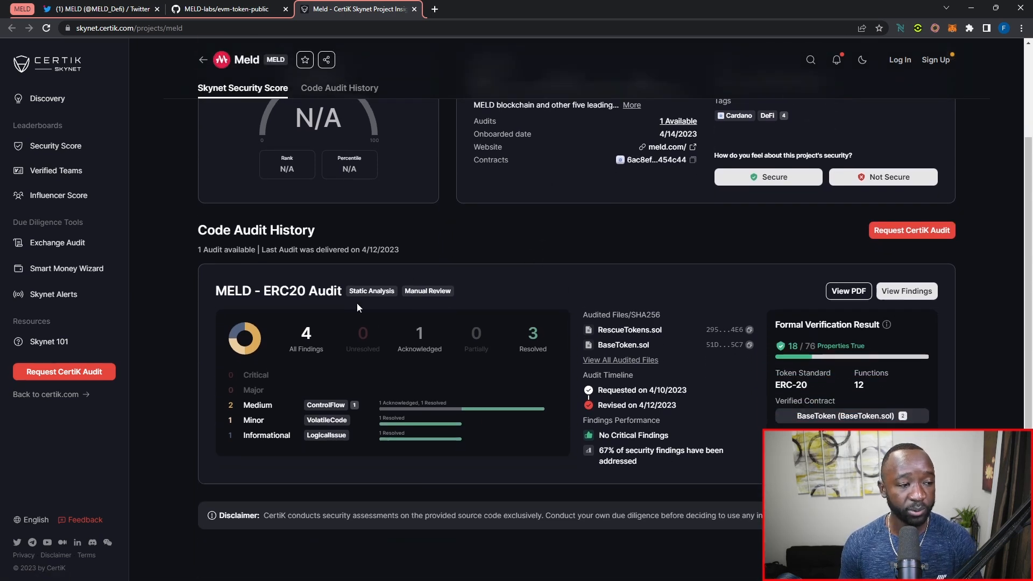
{"action": "mouse_move", "coordinate": [279, 349]}
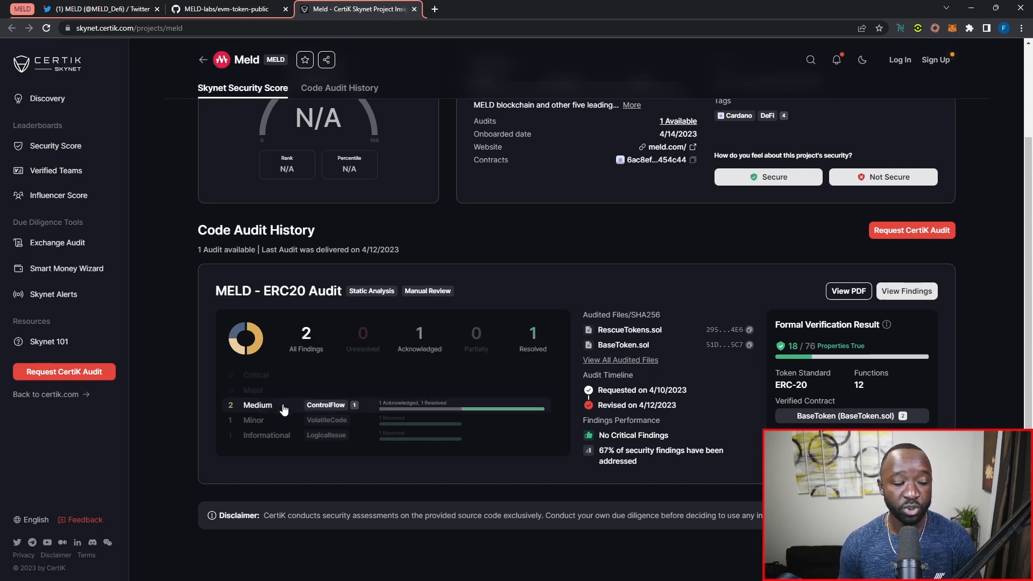
{"action": "left_click", "coordinate": [252, 420]}
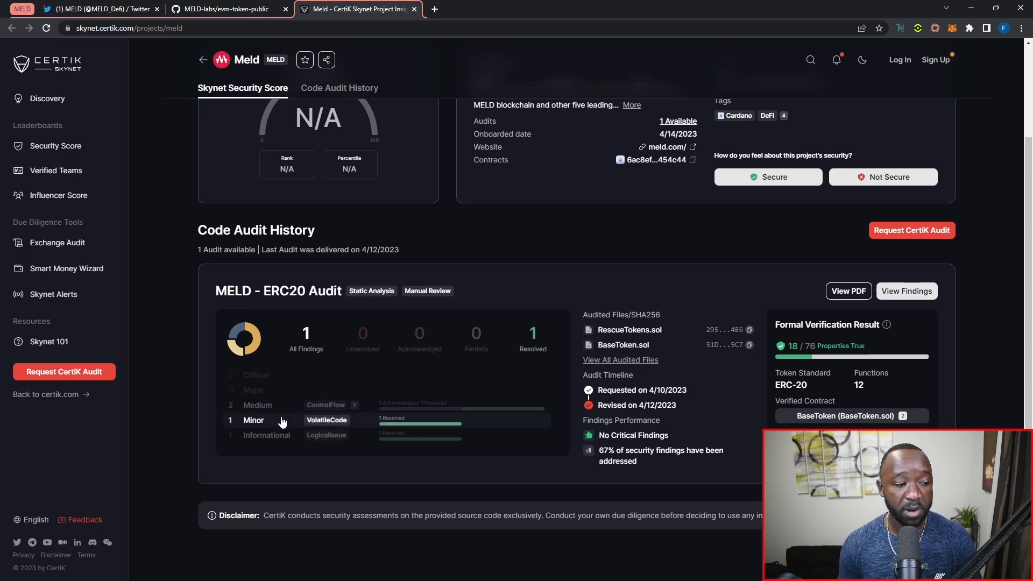
{"action": "mouse_move", "coordinate": [289, 439]}
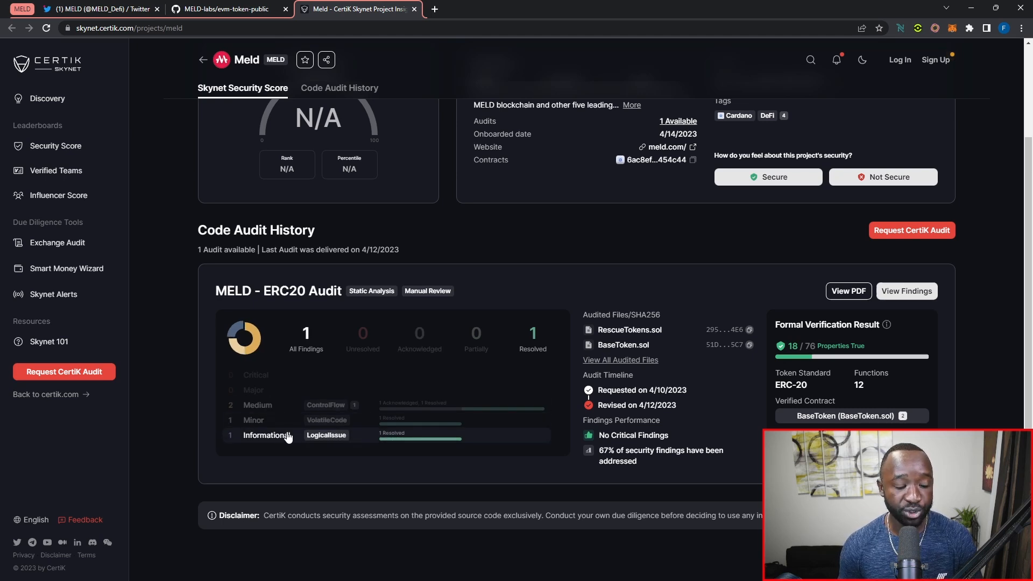
{"action": "mouse_move", "coordinate": [284, 444]}
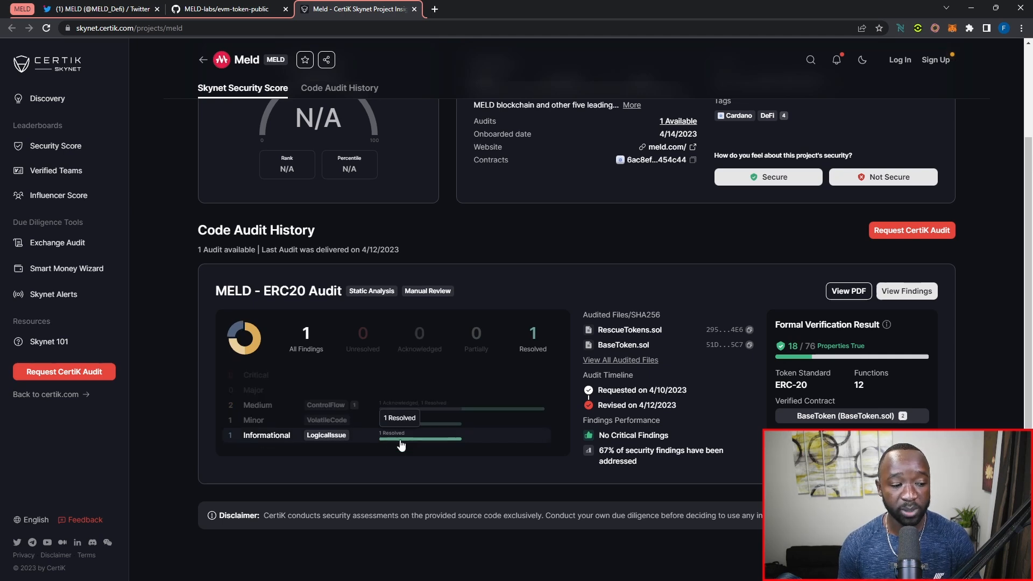
{"action": "mouse_move", "coordinate": [338, 415]}
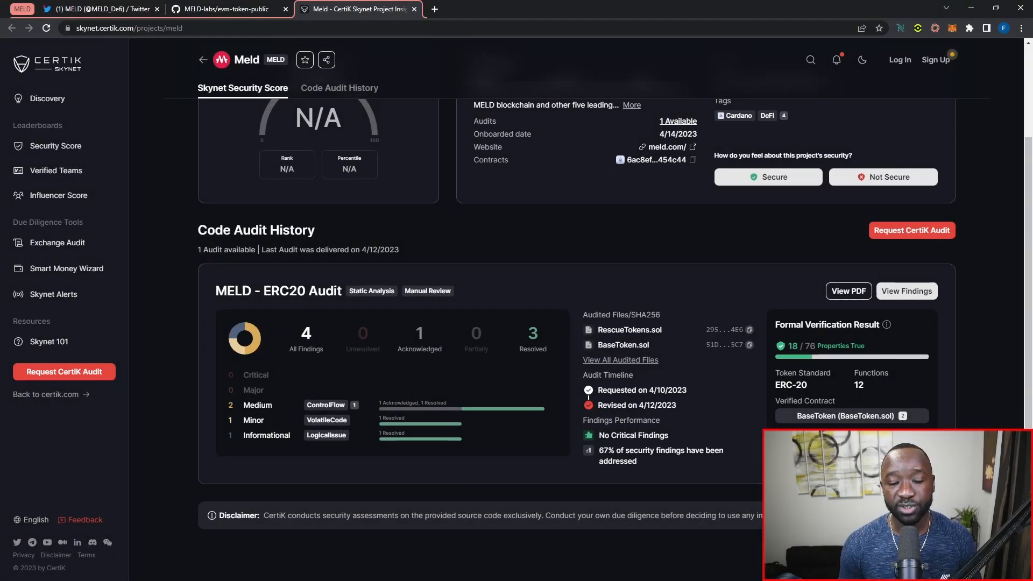
{"action": "mouse_move", "coordinate": [917, 304]}
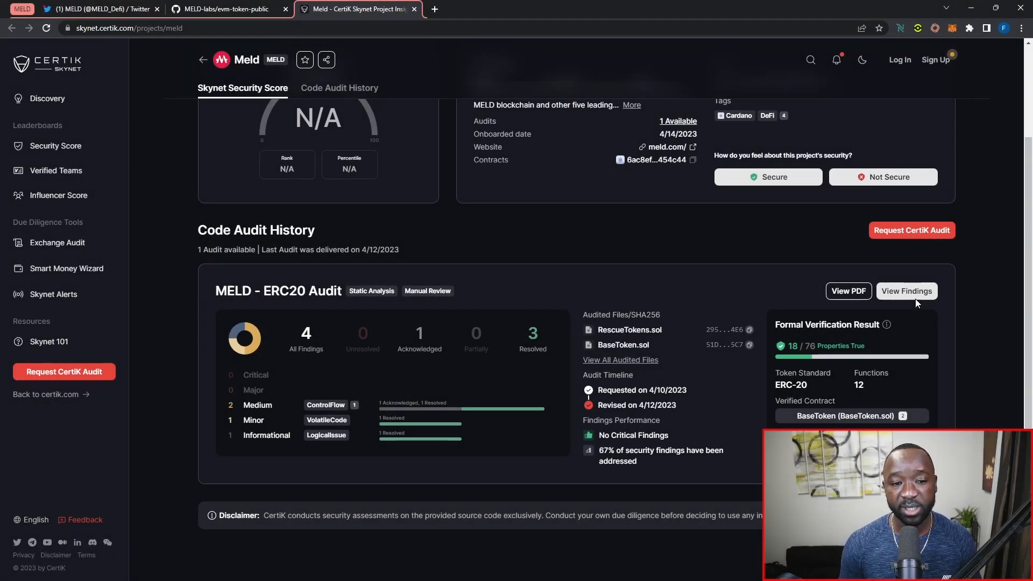
{"action": "left_click", "coordinate": [907, 291]}
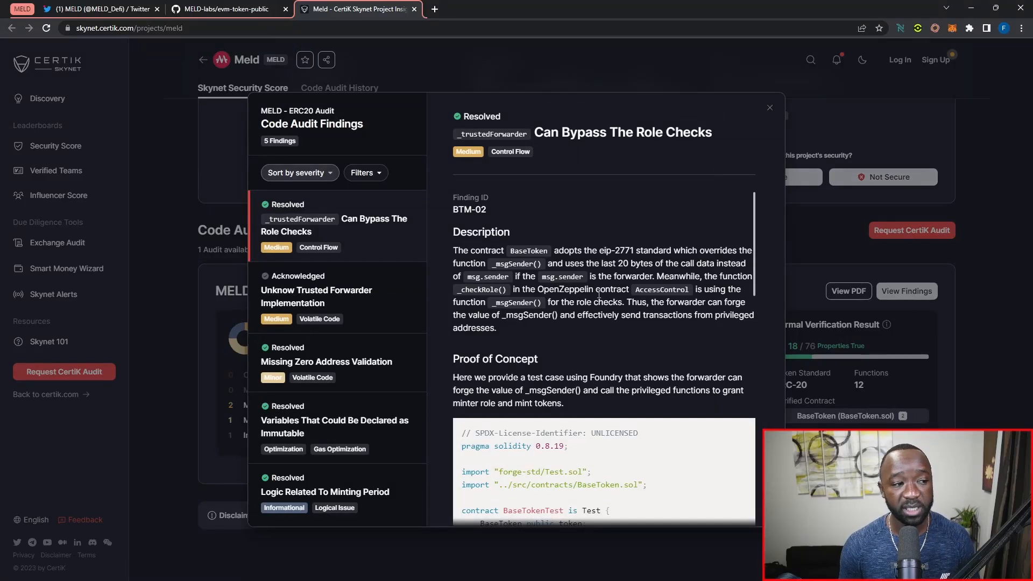
{"action": "mouse_move", "coordinate": [345, 234]}
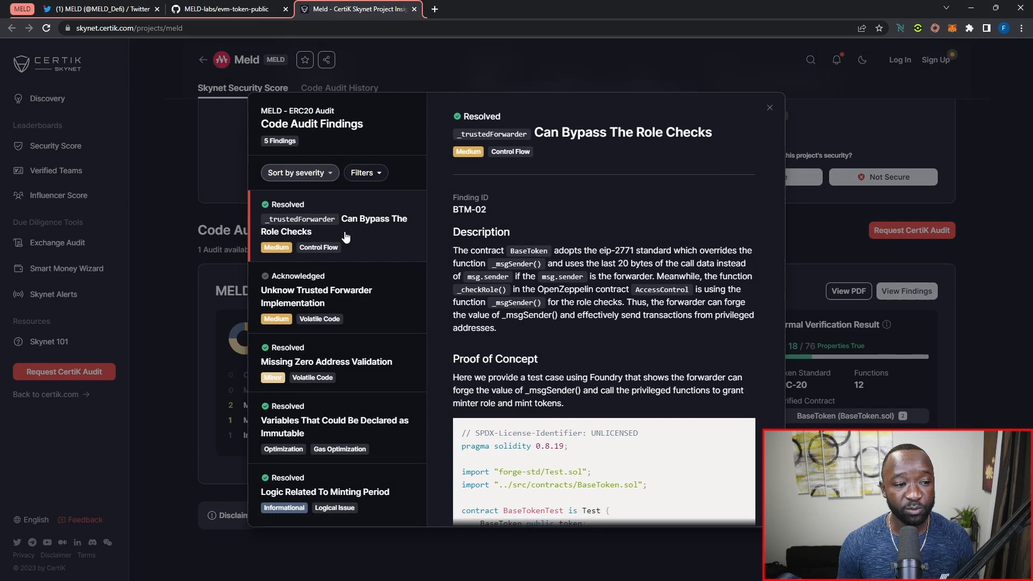
{"action": "scroll", "scroll_direction": "down", "scroll_amount": 3}
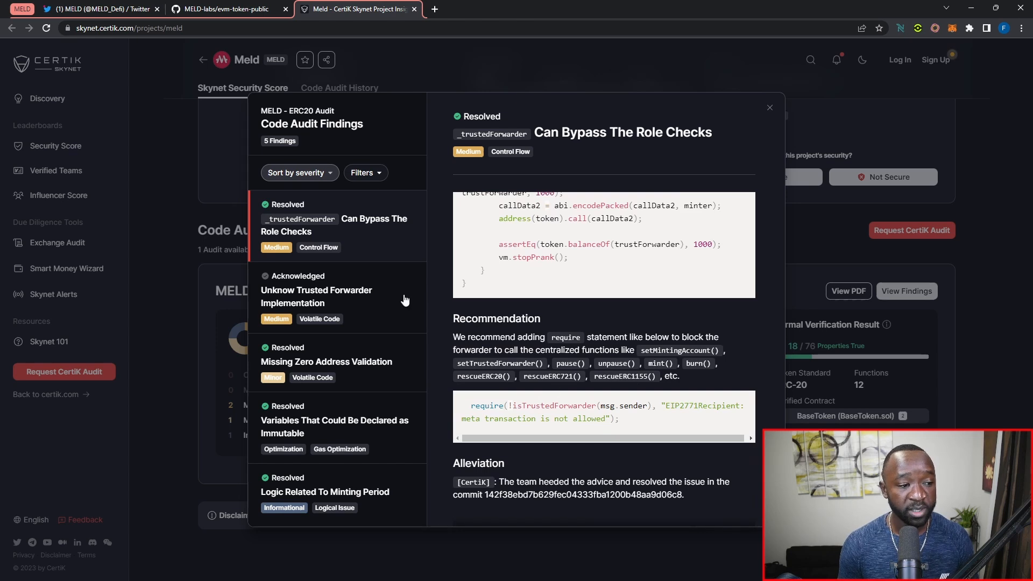
{"action": "left_click", "coordinate": [315, 297]}
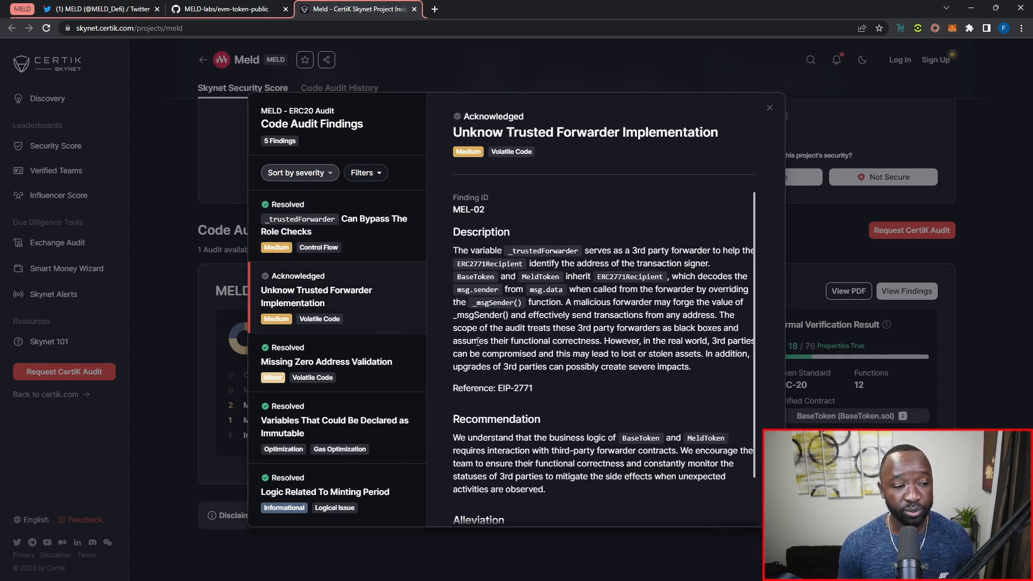
{"action": "scroll", "scroll_direction": "down", "scroll_amount": 3}
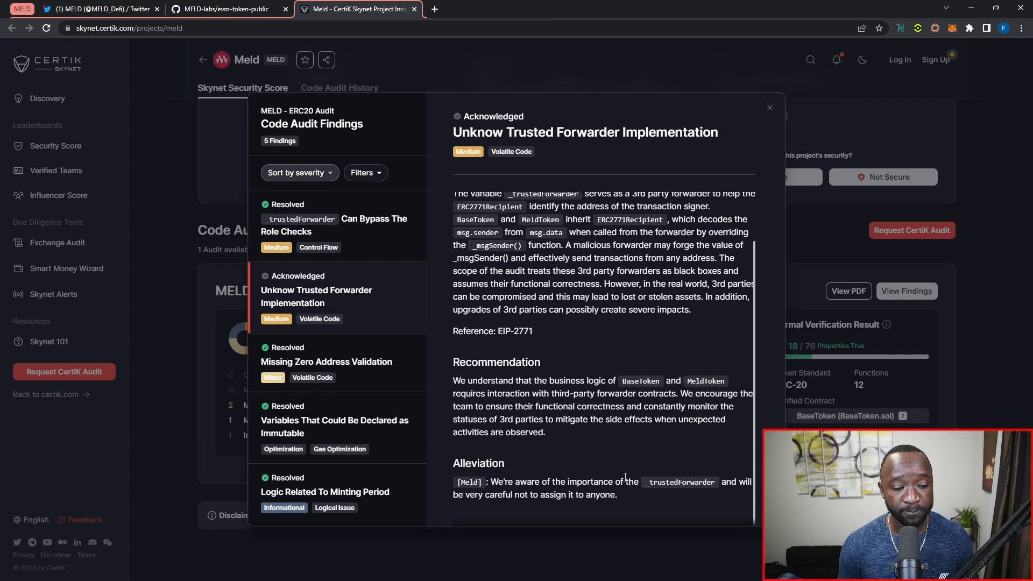
{"action": "mouse_move", "coordinate": [620, 516]}
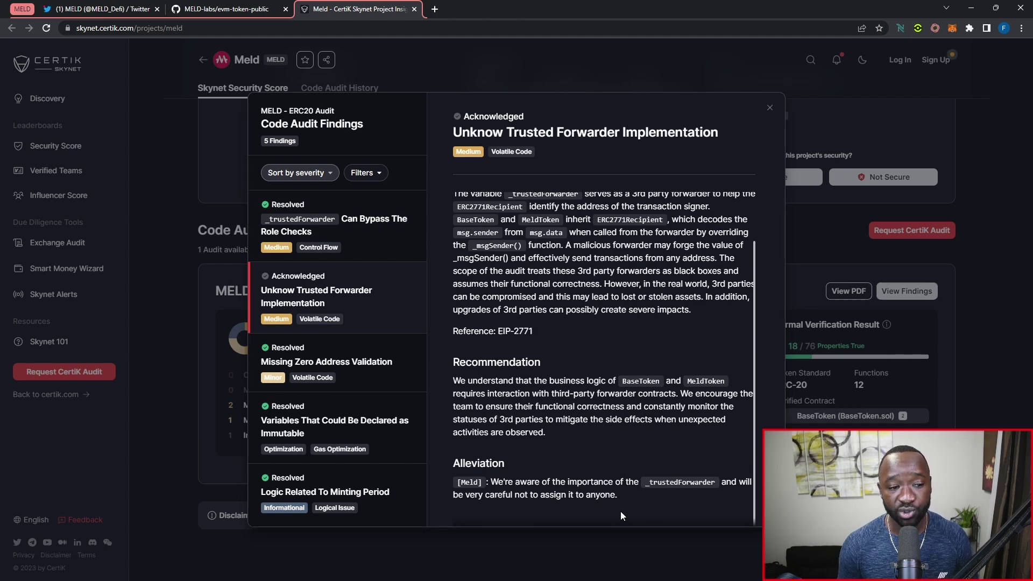
{"action": "mouse_move", "coordinate": [636, 507]}
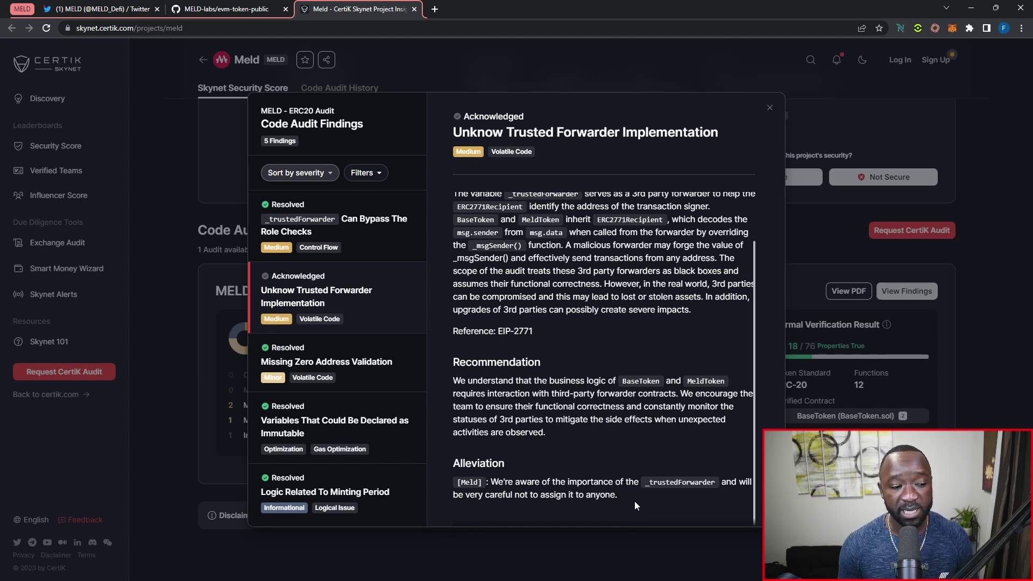
{"action": "left_click", "coordinate": [336, 361]}
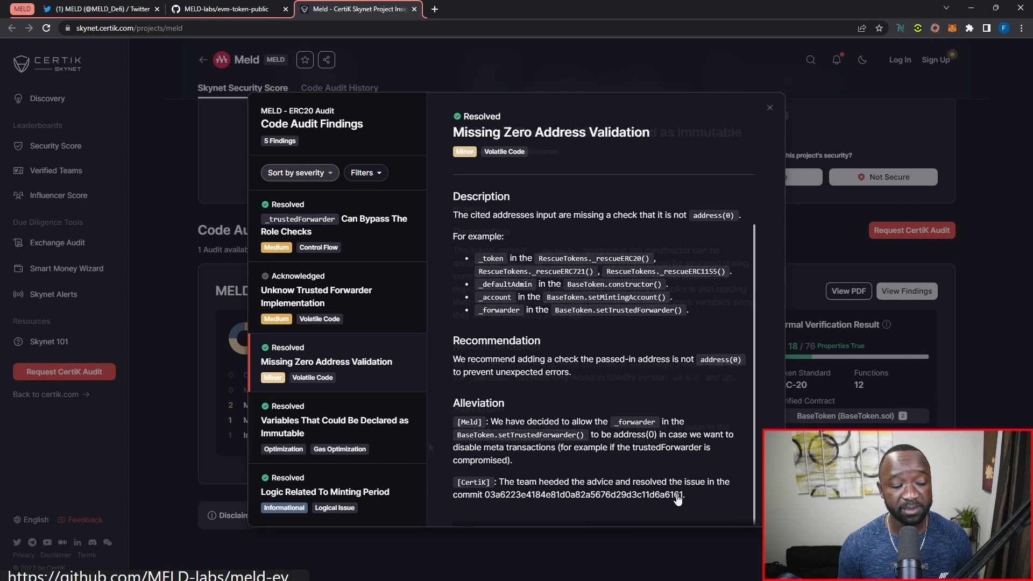
{"action": "left_click", "coordinate": [334, 427]}
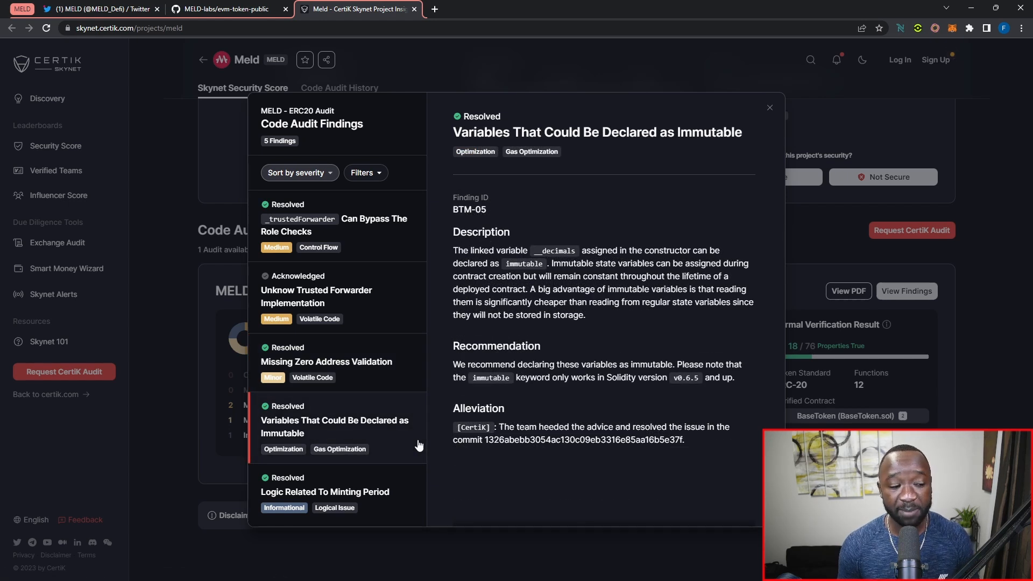
{"action": "left_click", "coordinate": [325, 492]}
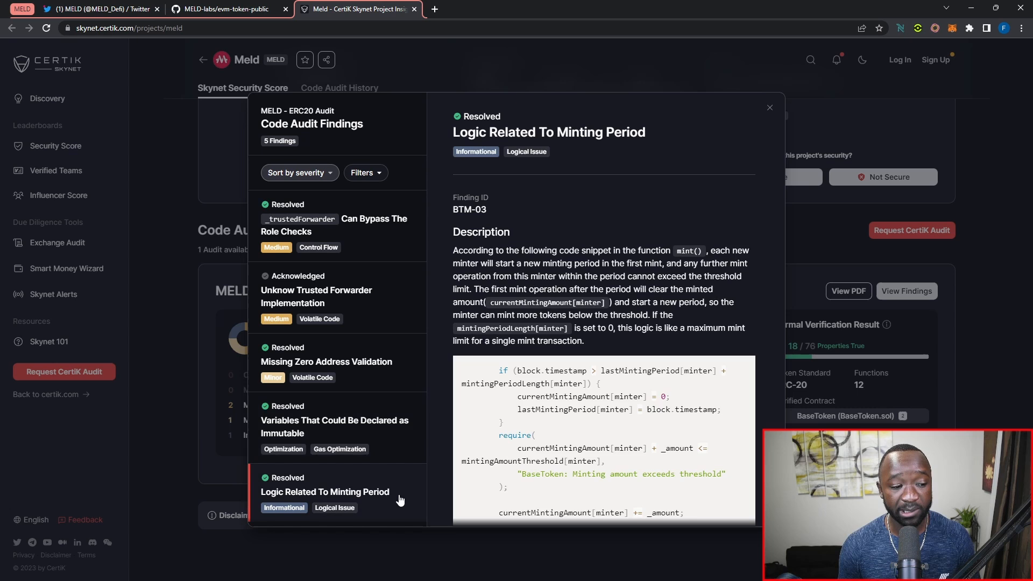
{"action": "scroll", "scroll_direction": "down", "scroll_amount": 3}
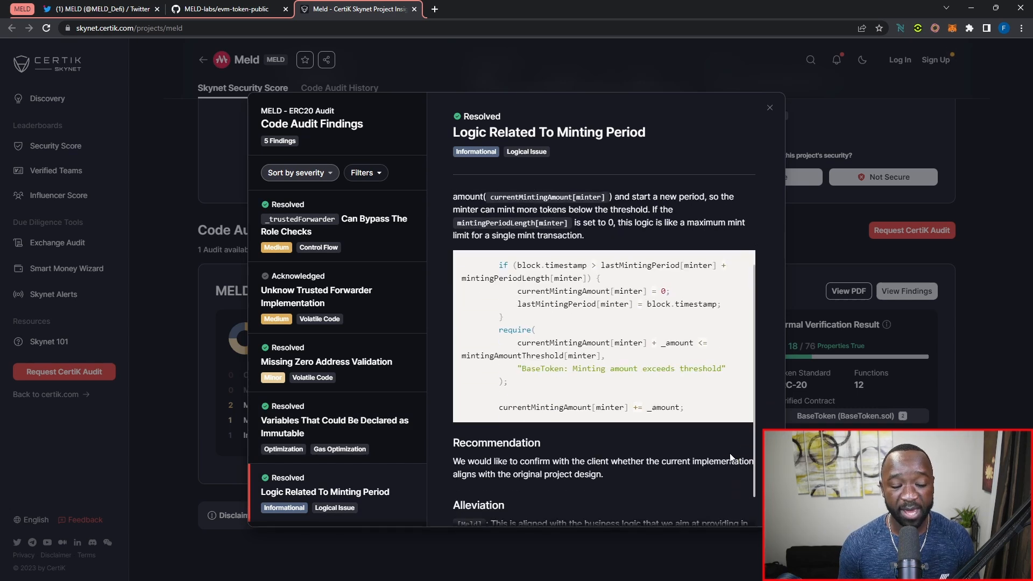
{"action": "scroll", "scroll_direction": "down", "scroll_amount": 3}
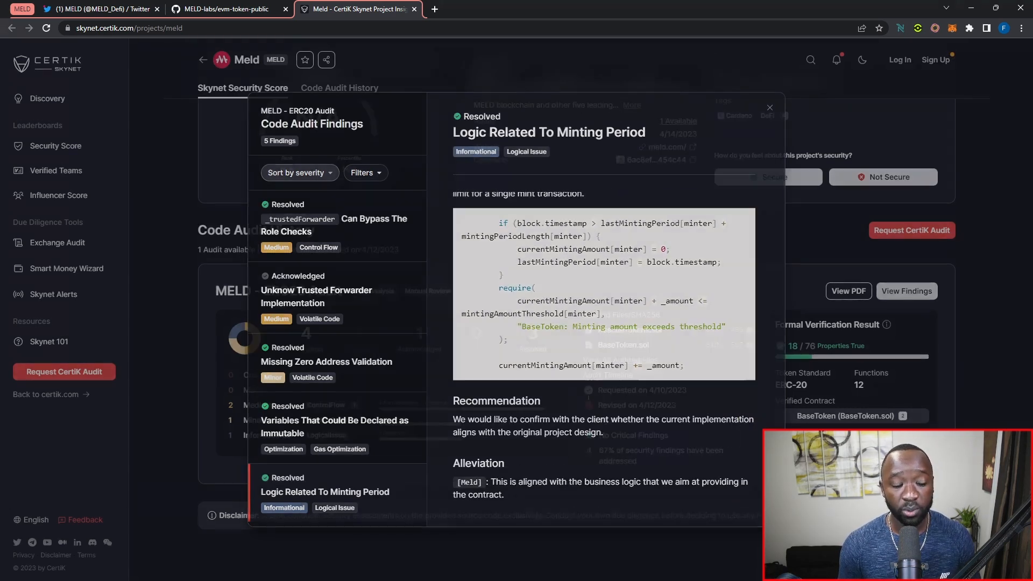
{"action": "left_click", "coordinate": [771, 107]}
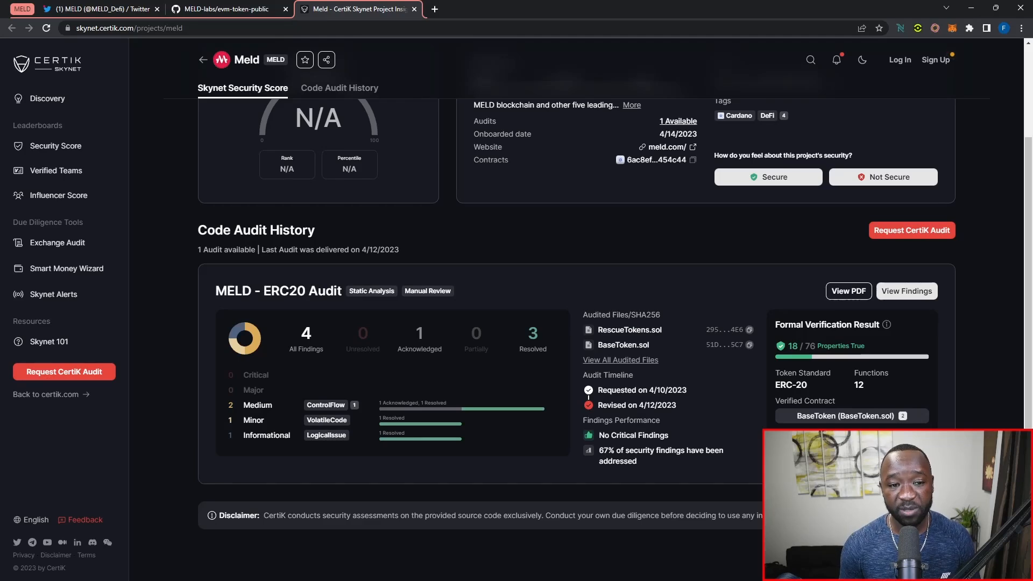